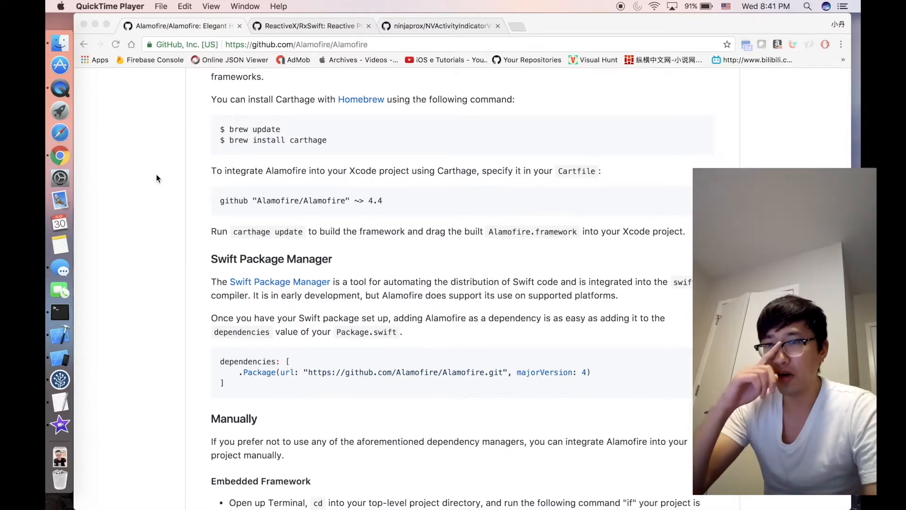
- Cycle through the RxSwift, NVActivityIndicatorView and Alamofire repository tabs, landing on RxSwift
scroll(up, 3)
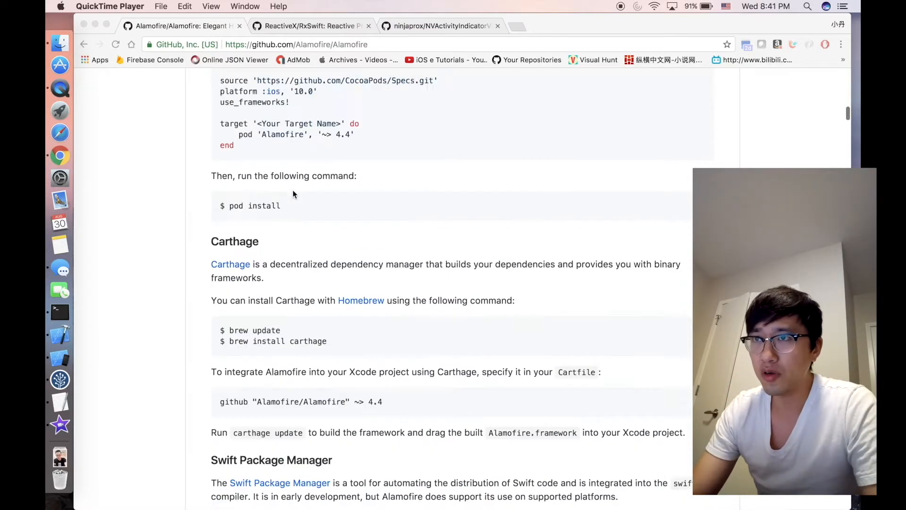
scroll(up, 3)
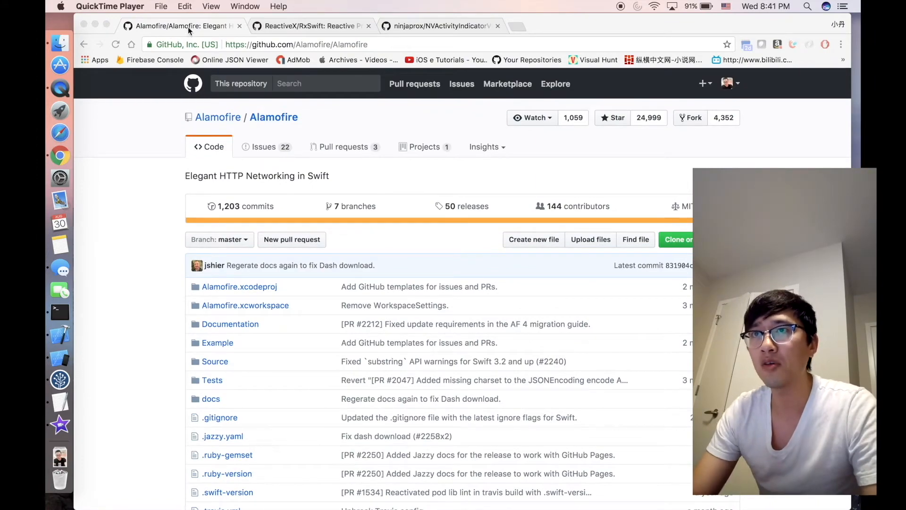
click(312, 26)
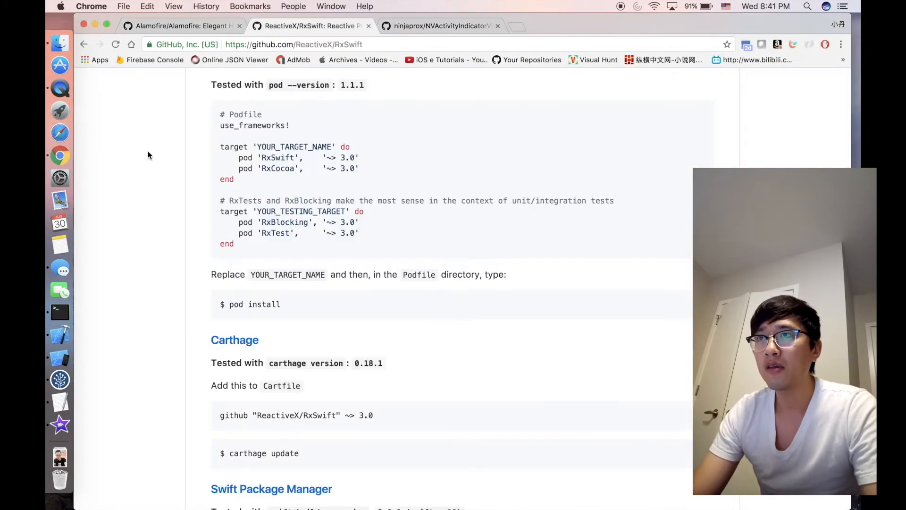
click(440, 26)
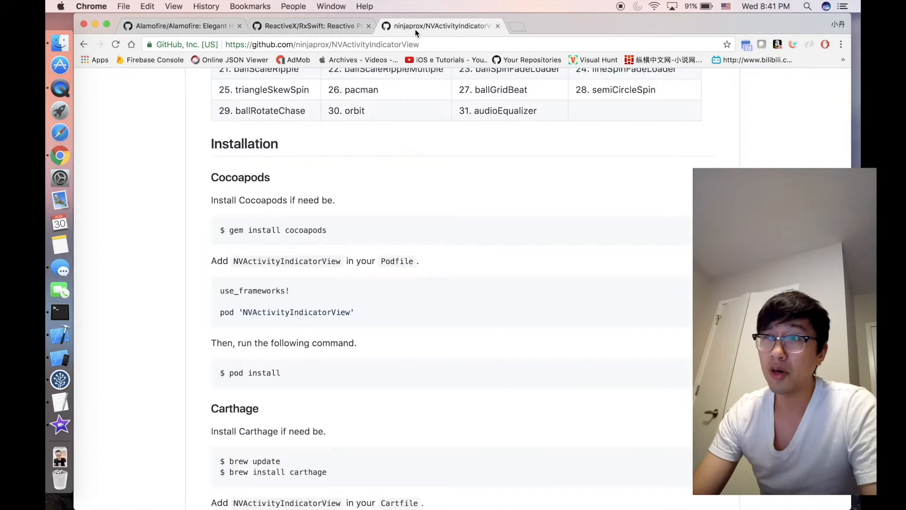
scroll(up, 3)
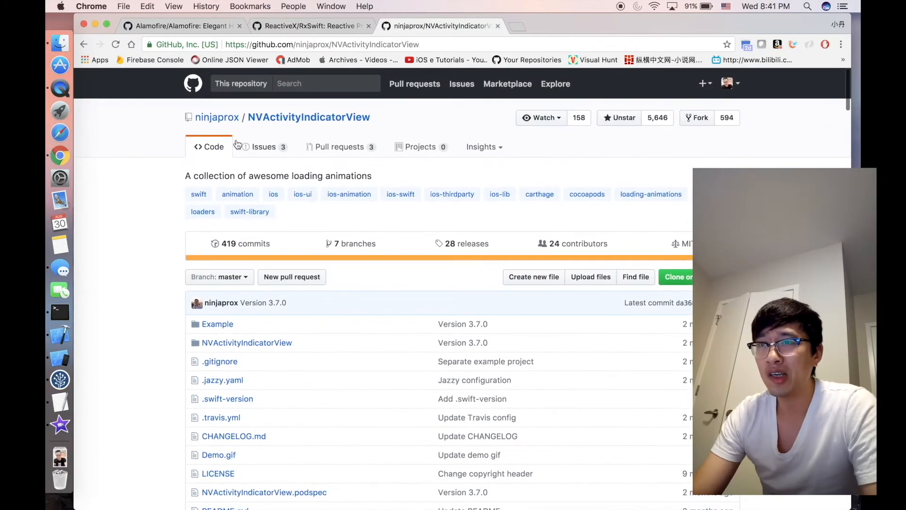
click(182, 26)
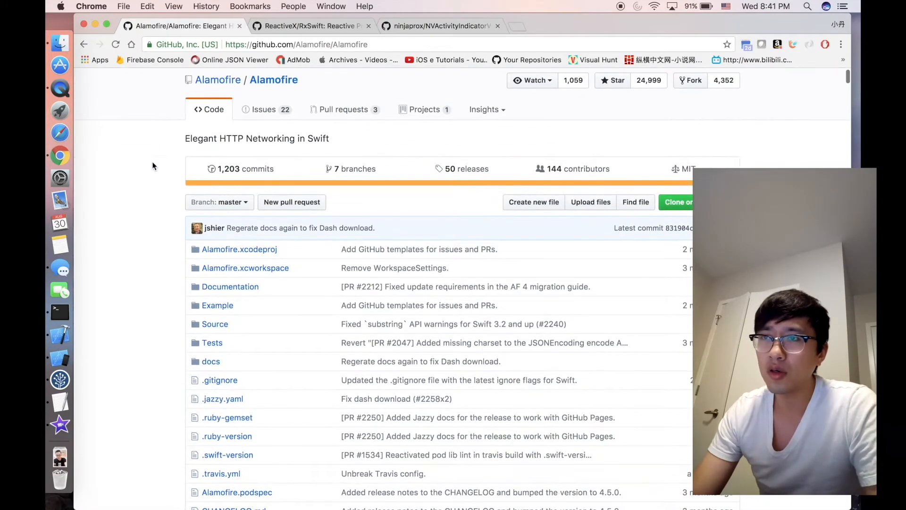
click(310, 25)
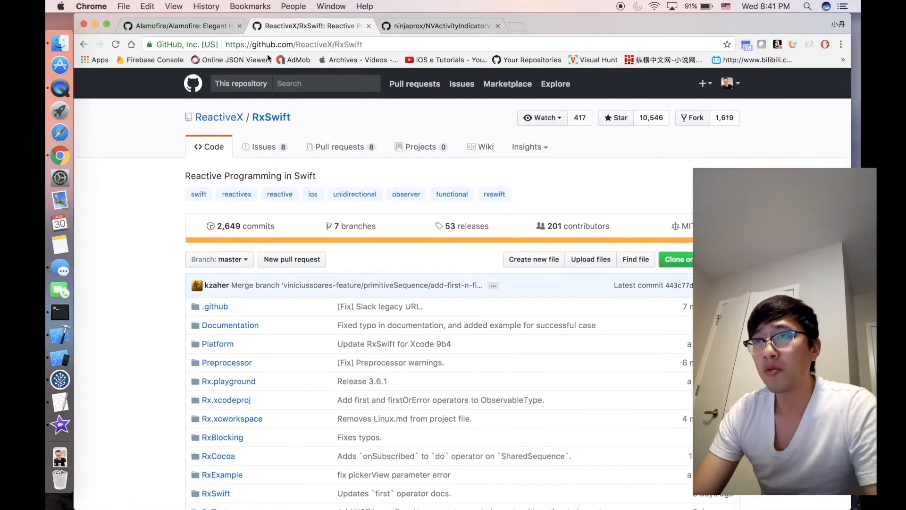
- Return to the Alamofire README and bring its Carthage and Swift Package Manager install instructions into view
click(181, 26)
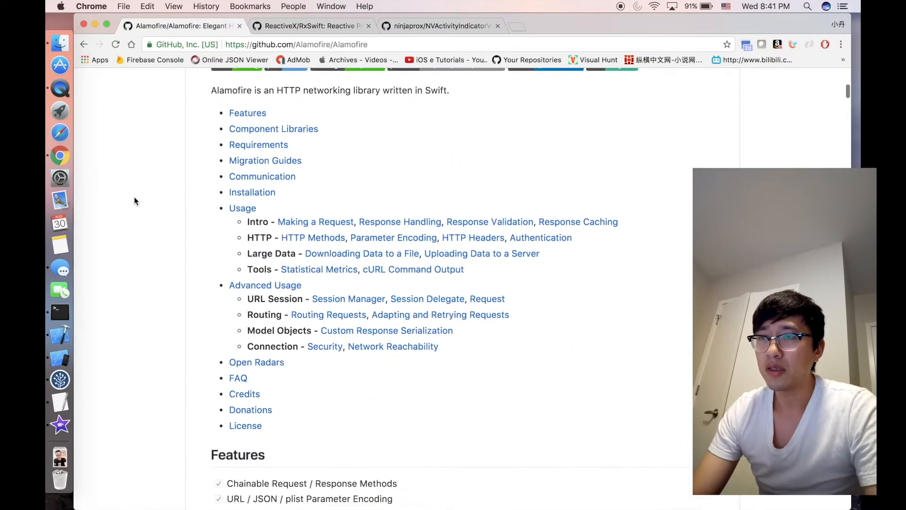
scroll(down, 3)
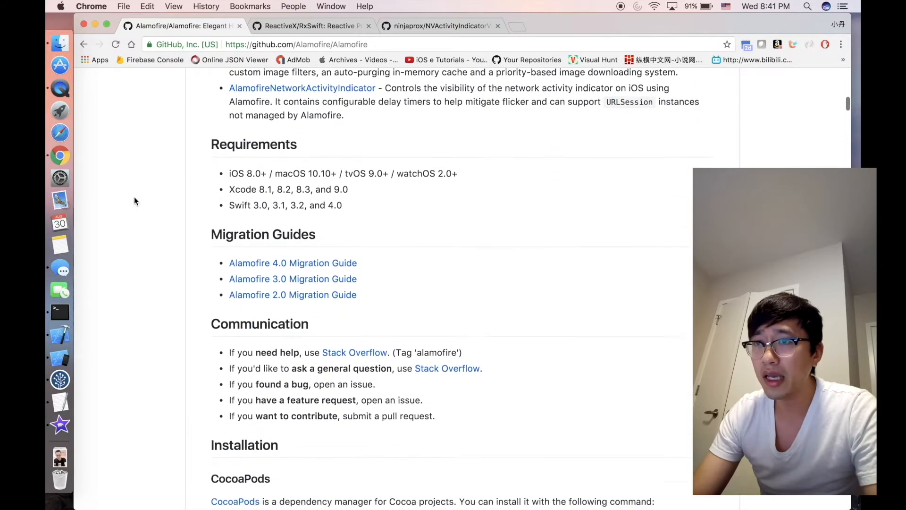
scroll(down, 3)
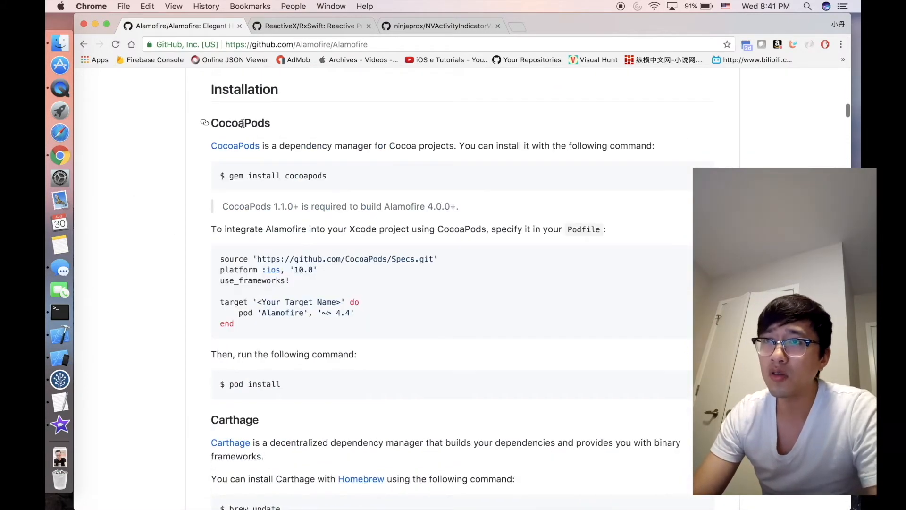
scroll(down, 3)
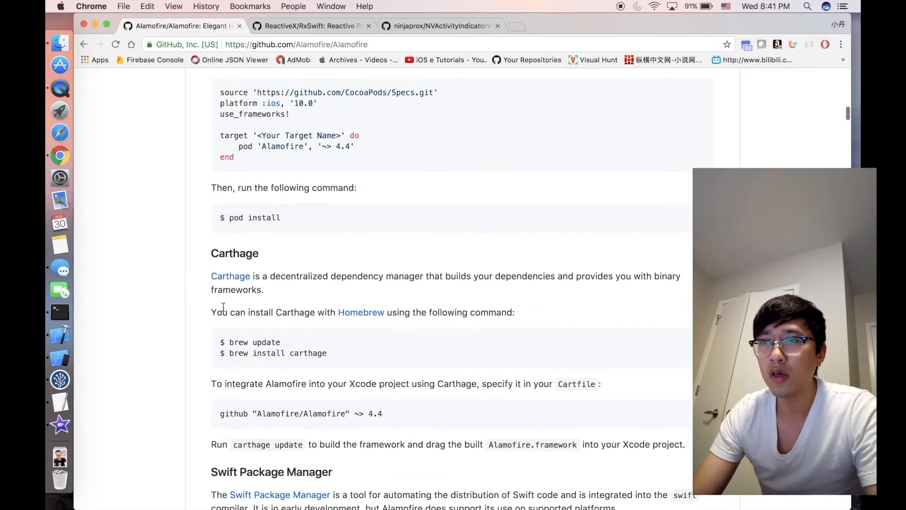
scroll(down, 3)
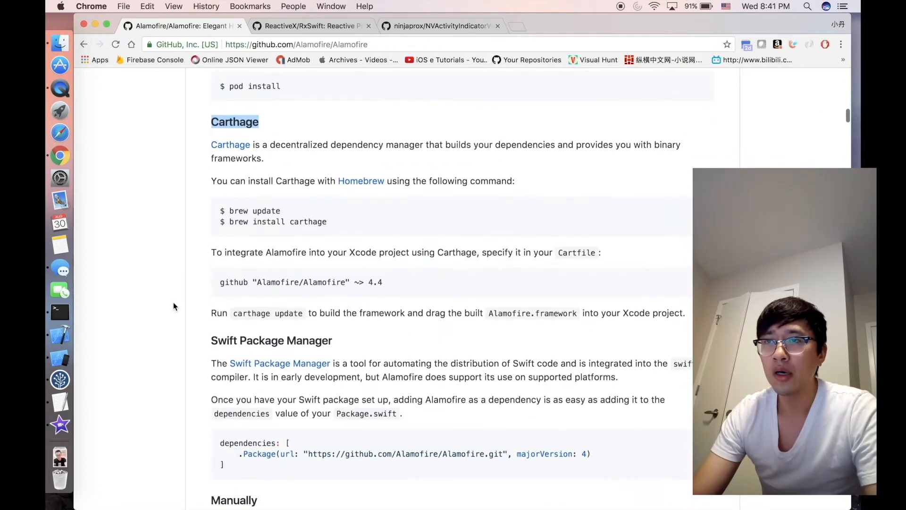
scroll(down, 3)
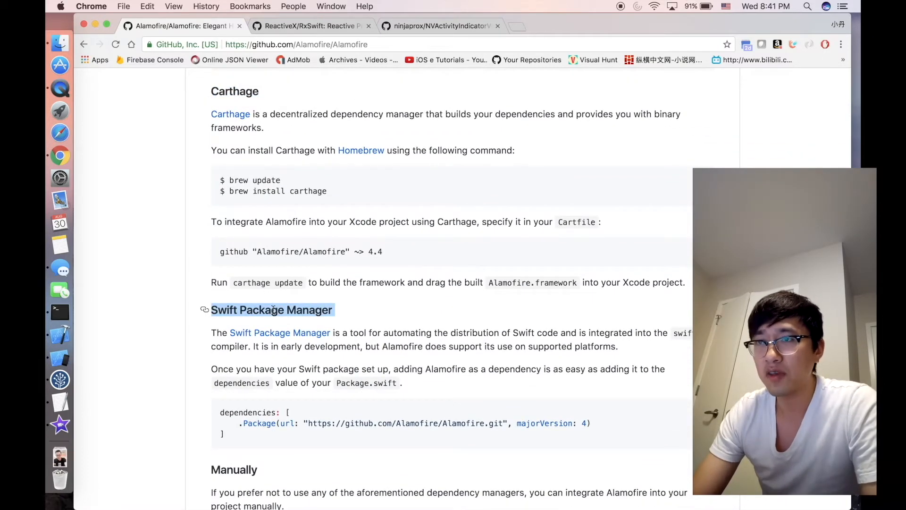
- Show the RxSwift README's Installation section with its Manual, CocoaPods and Carthage options
click(310, 25)
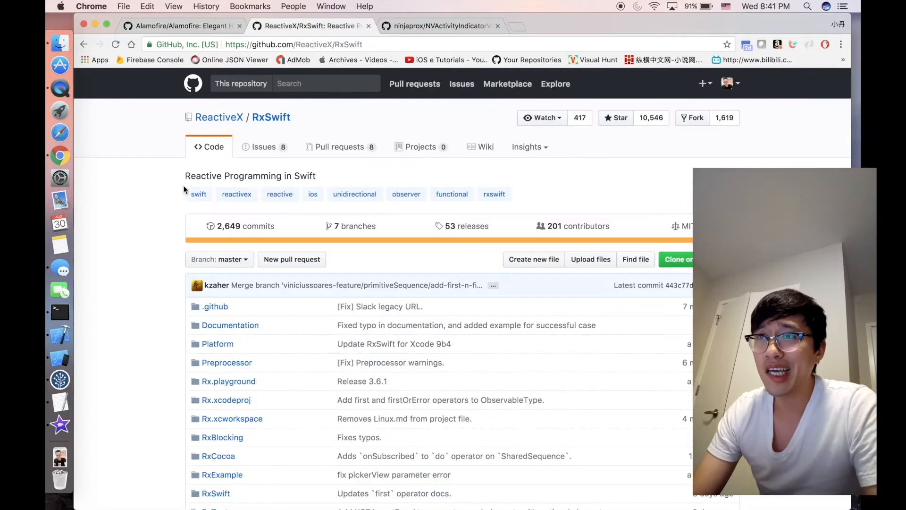
scroll(down, 3)
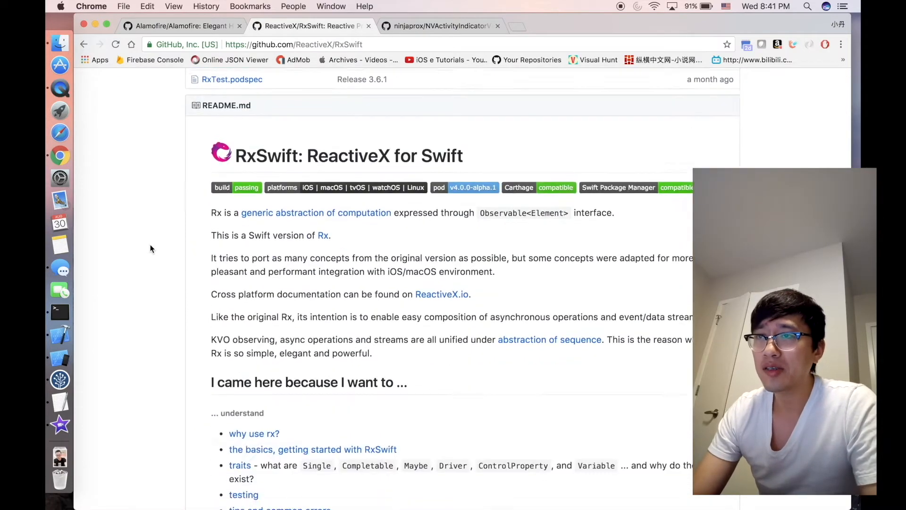
scroll(down, 3)
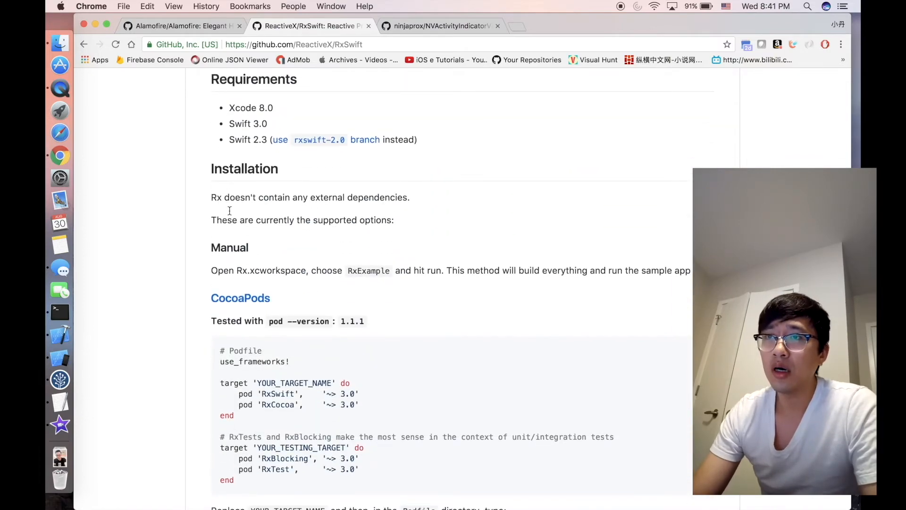
scroll(down, 3)
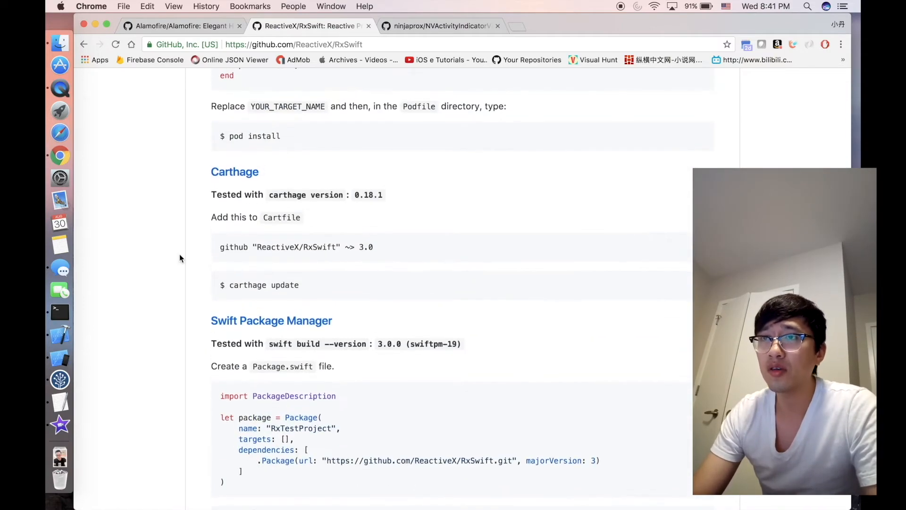
scroll(up, 3)
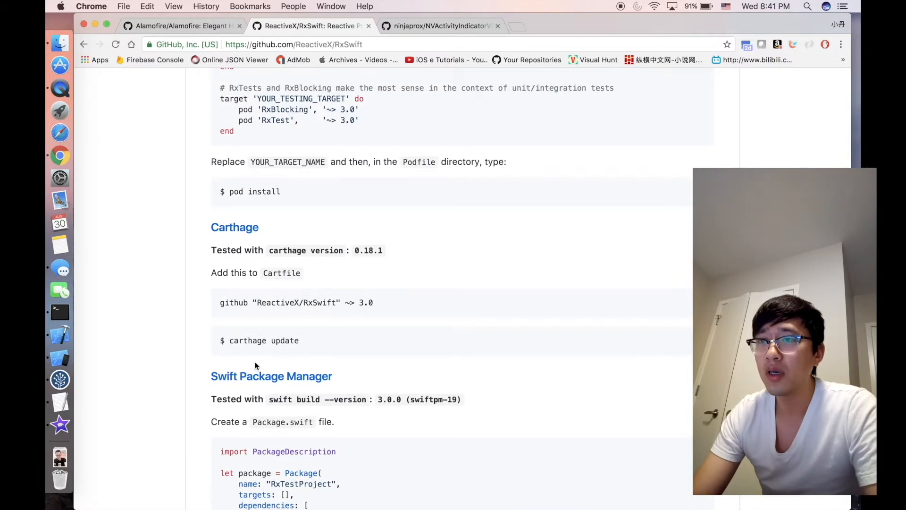
scroll(up, 3)
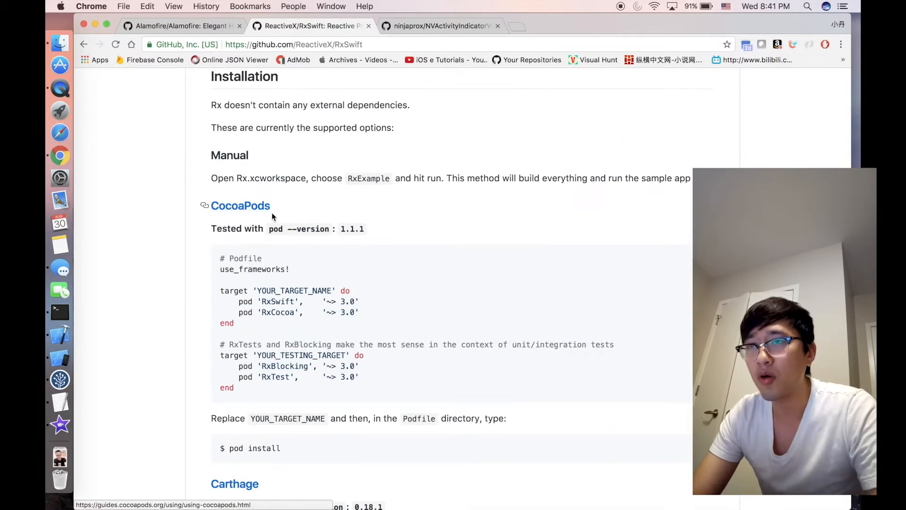
- Show the NVActivityIndicatorView README's CocoaPods and Carthage install steps below the demo animations
click(441, 26)
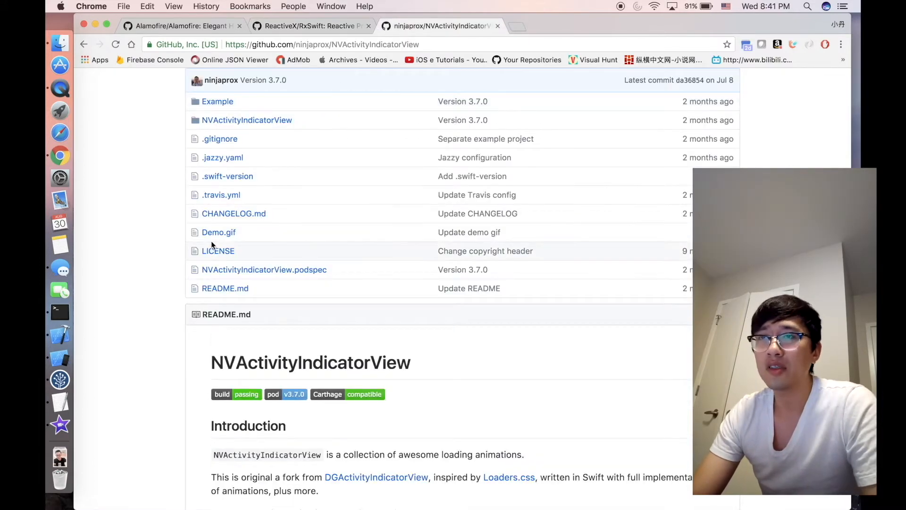
scroll(down, 3)
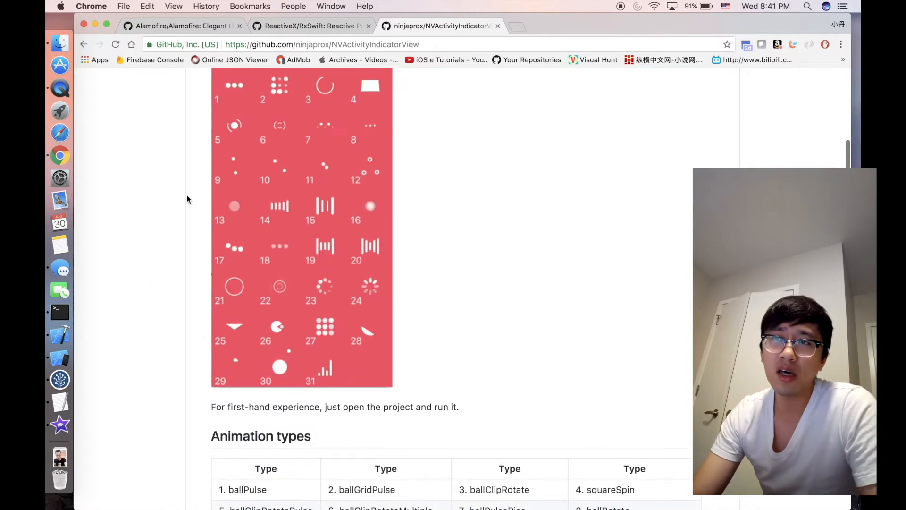
scroll(up, 3)
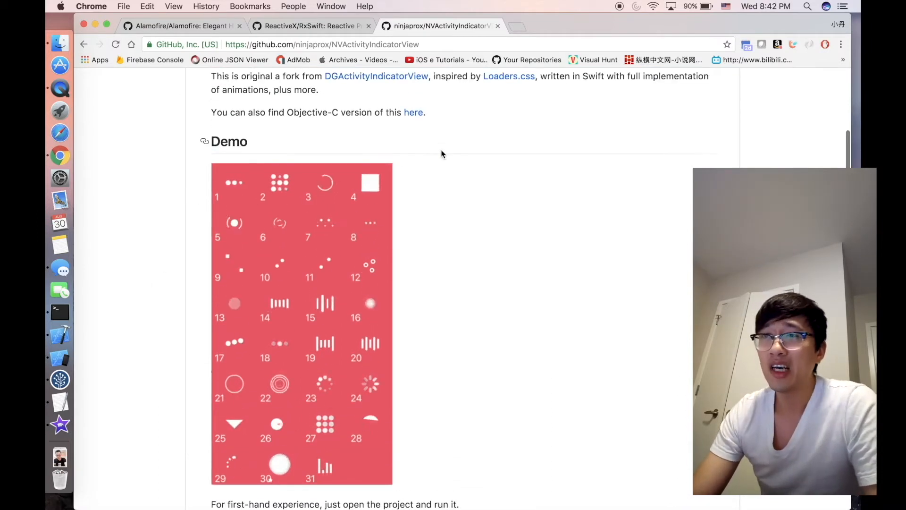
mouse_move(475, 439)
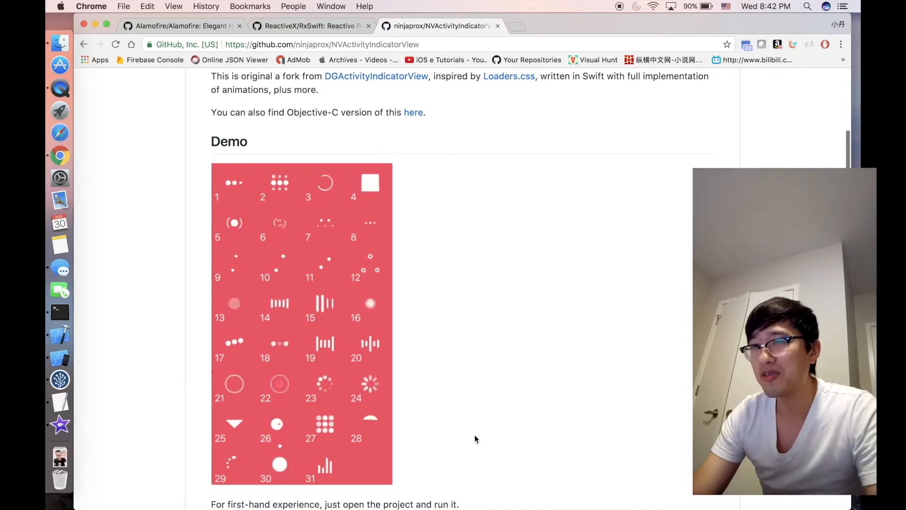
scroll(down, 3)
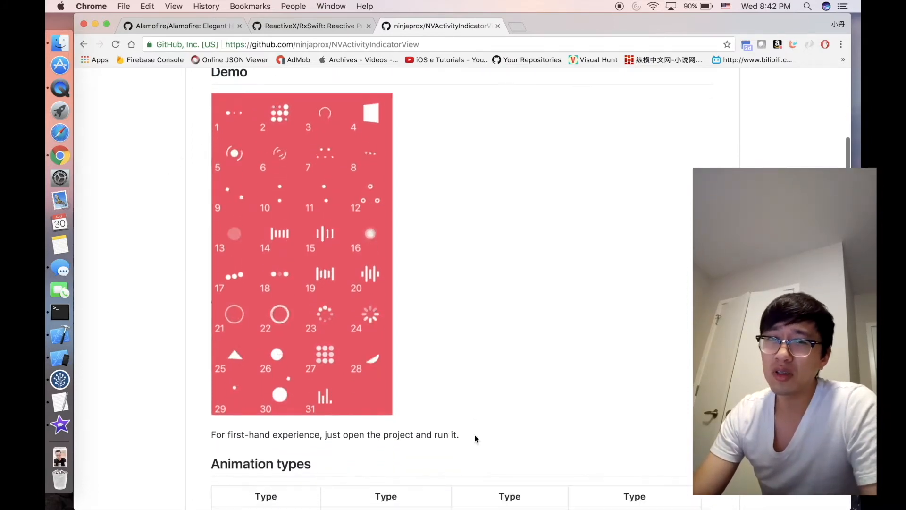
scroll(down, 3)
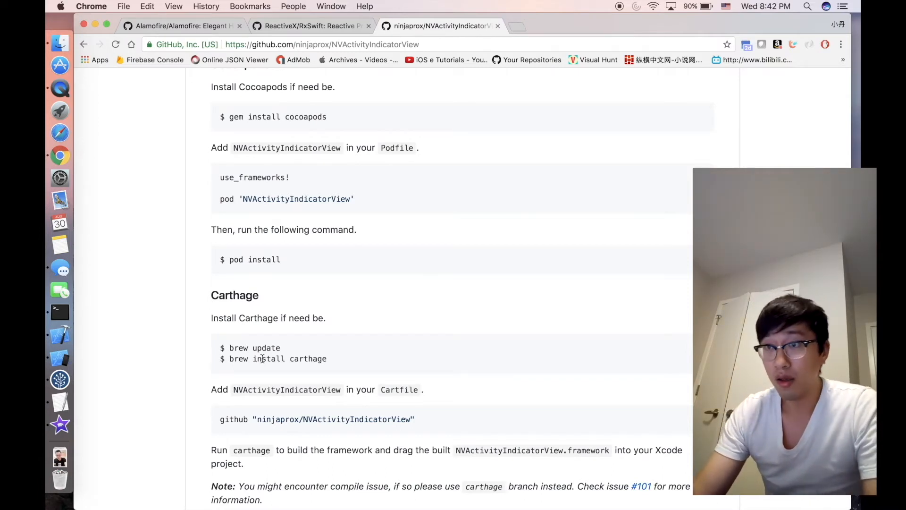
- Return to the Alamofire repository and bring its file listing back into view above the README
scroll(up, 3)
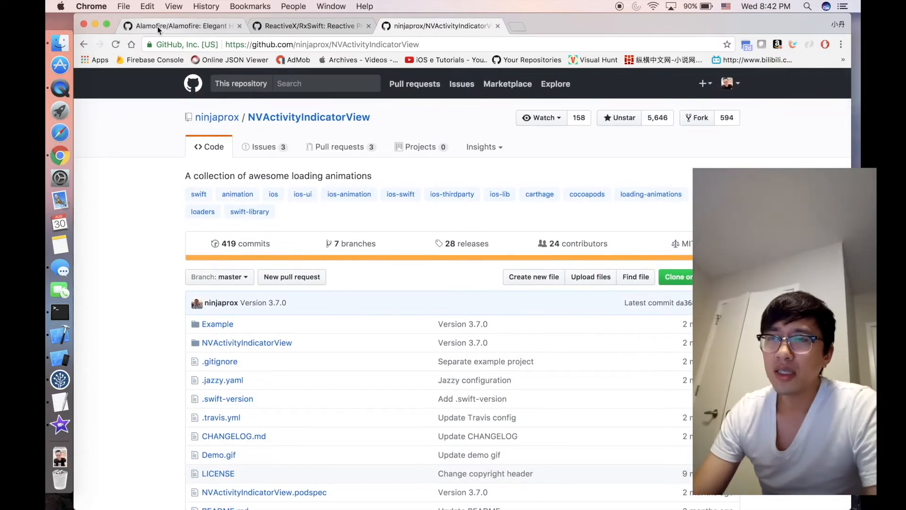
mouse_move(132, 159)
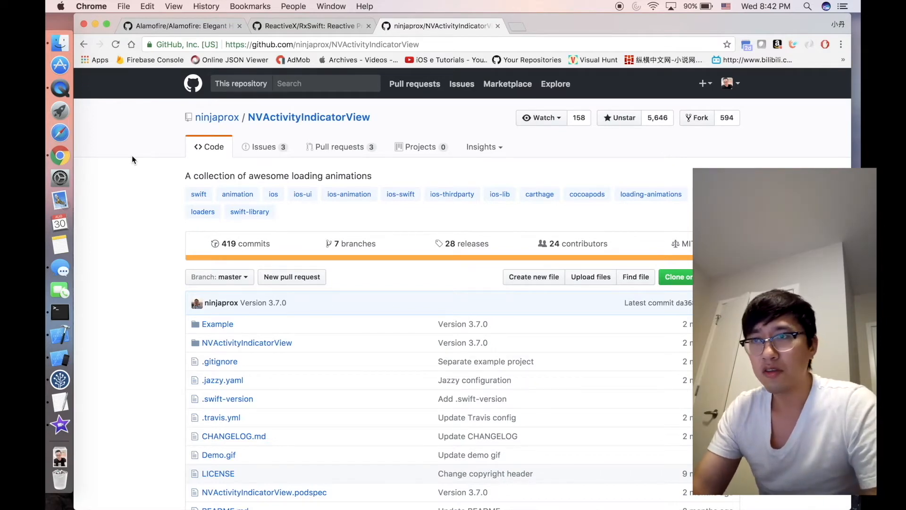
click(183, 26)
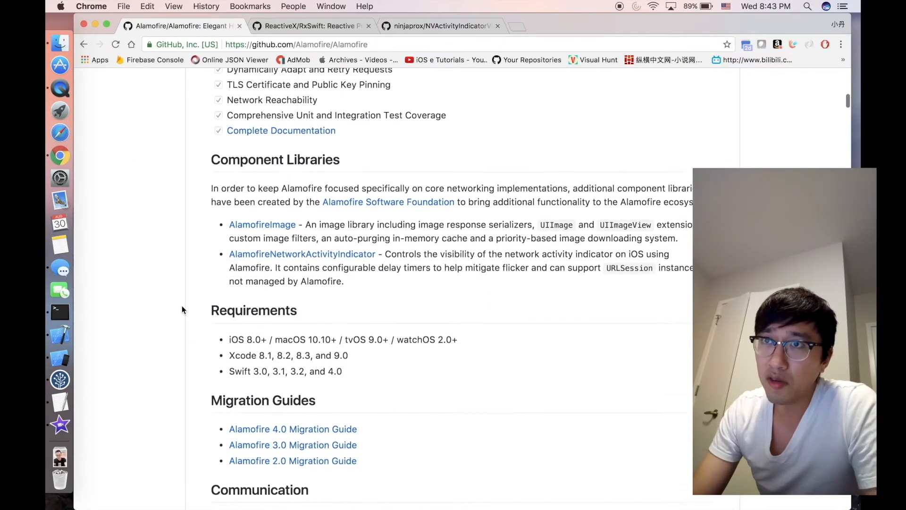
scroll(up, 3)
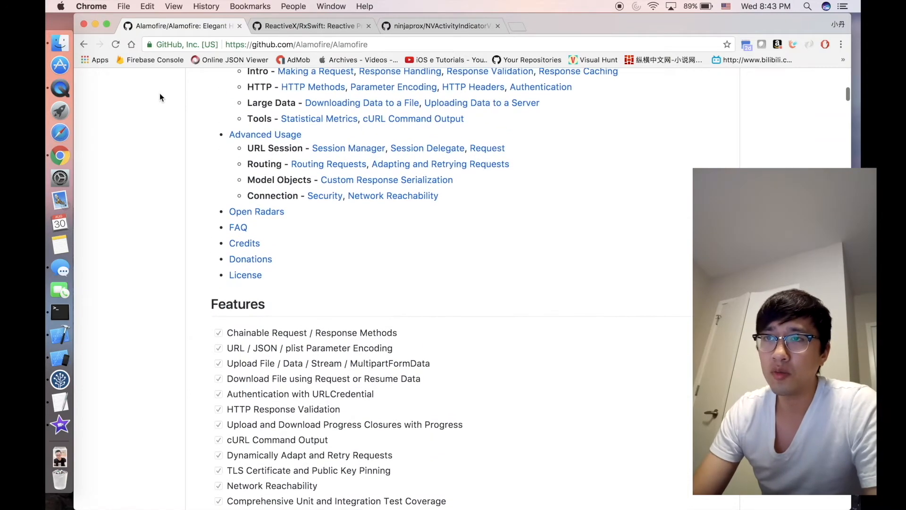
mouse_move(162, 246)
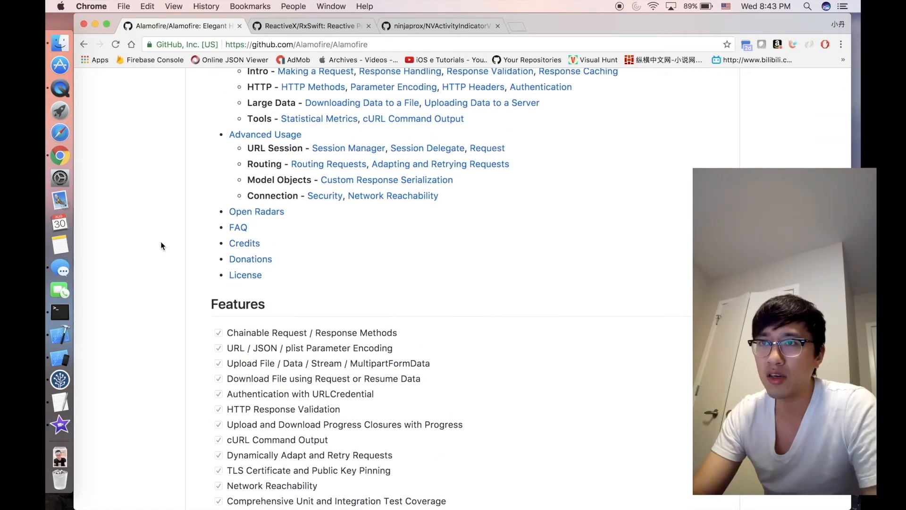
scroll(up, 3)
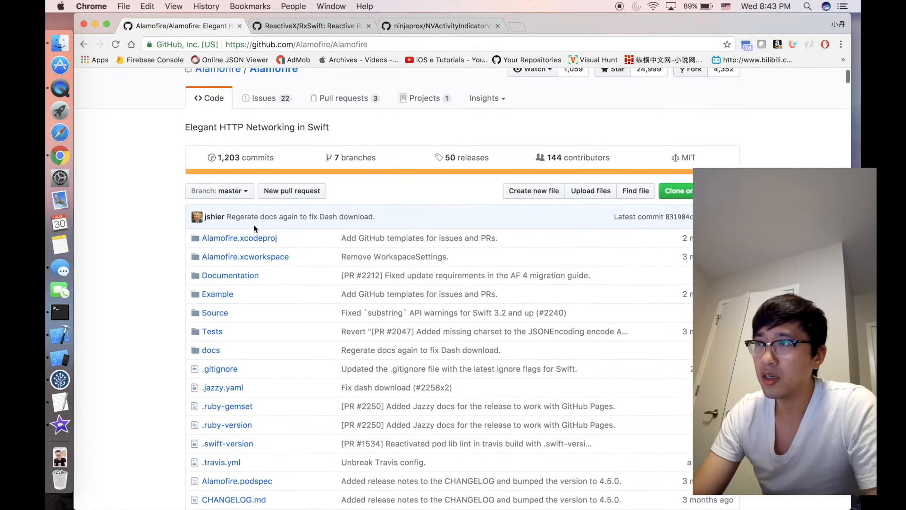
mouse_move(635, 190)
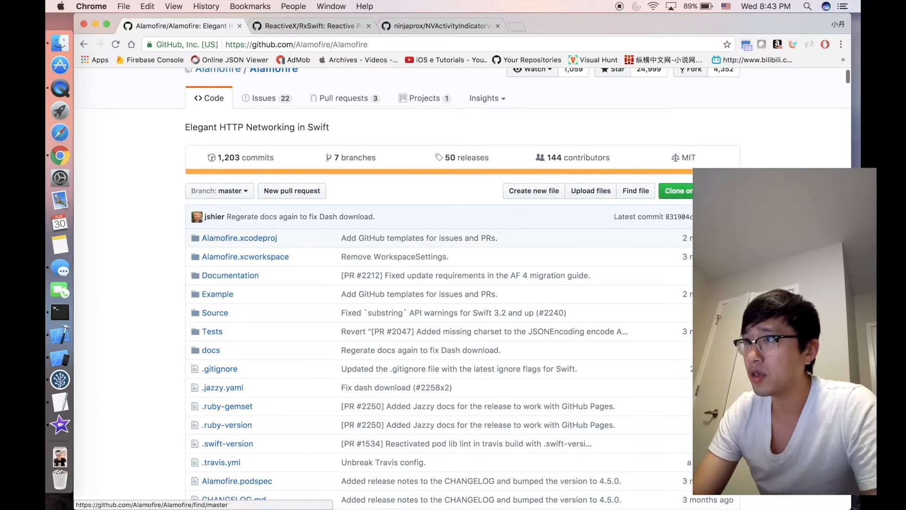
- Check Alamofire's Clone or download options, then move down through Requirements and Migration Guides to the CocoaPods steps
click(681, 191)
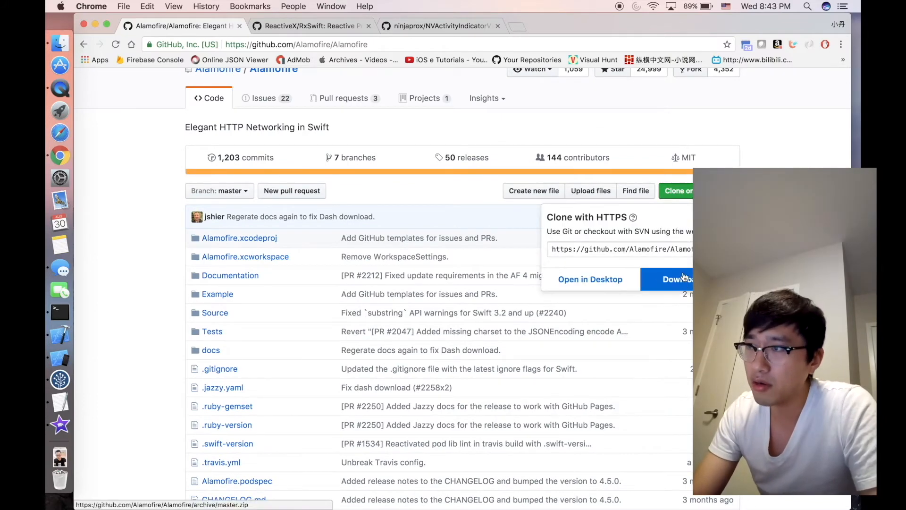
mouse_move(679, 279)
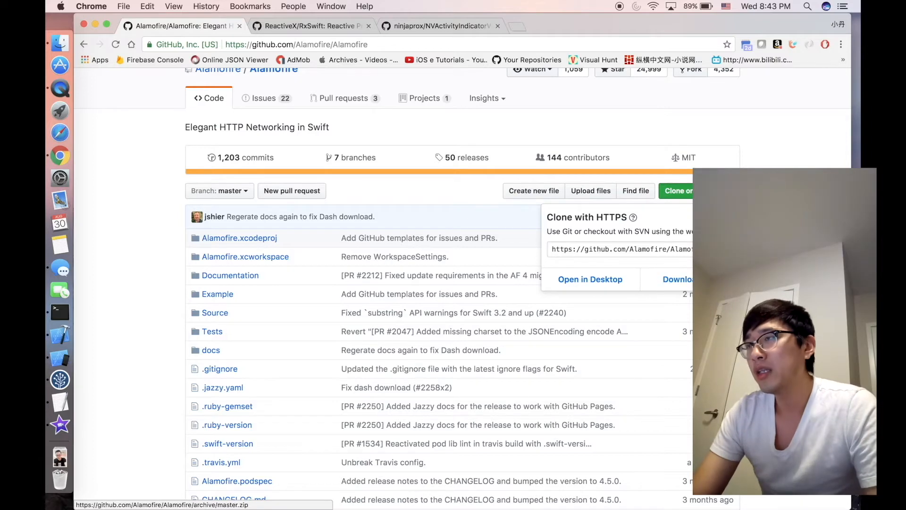
scroll(up, 3)
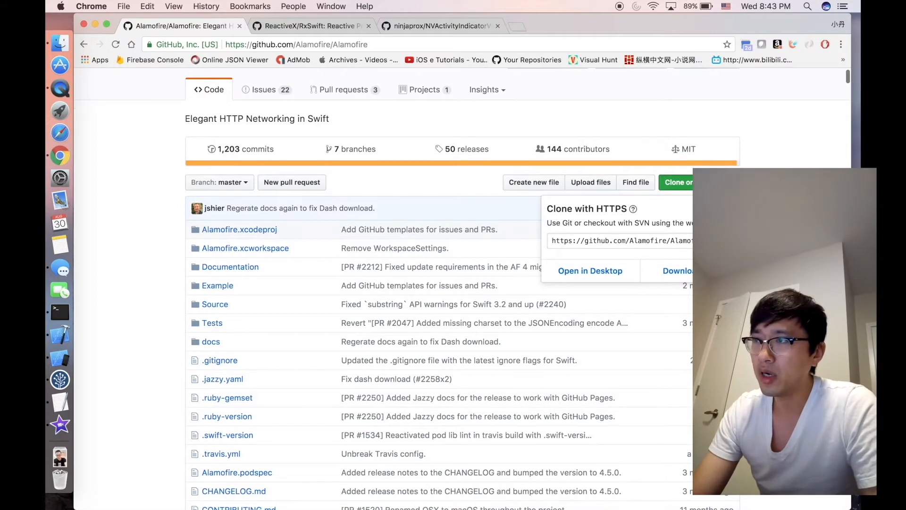
scroll(down, 3)
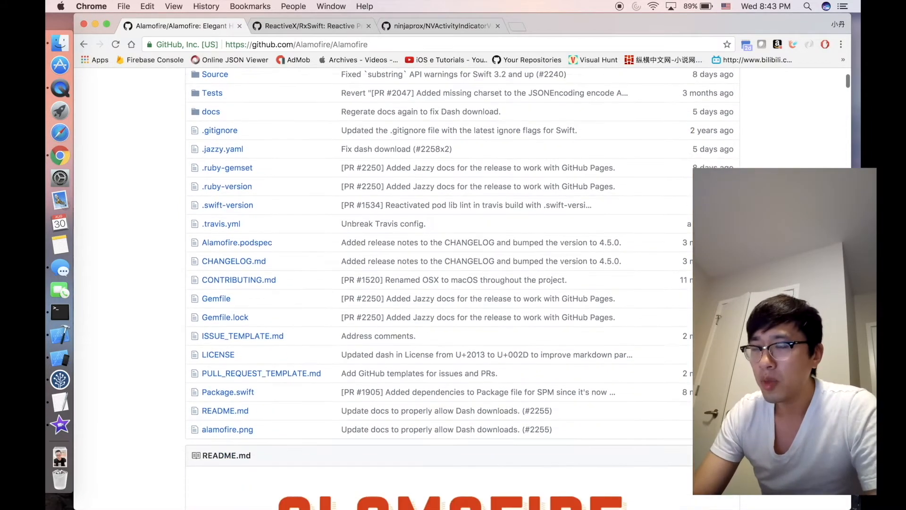
scroll(down, 3)
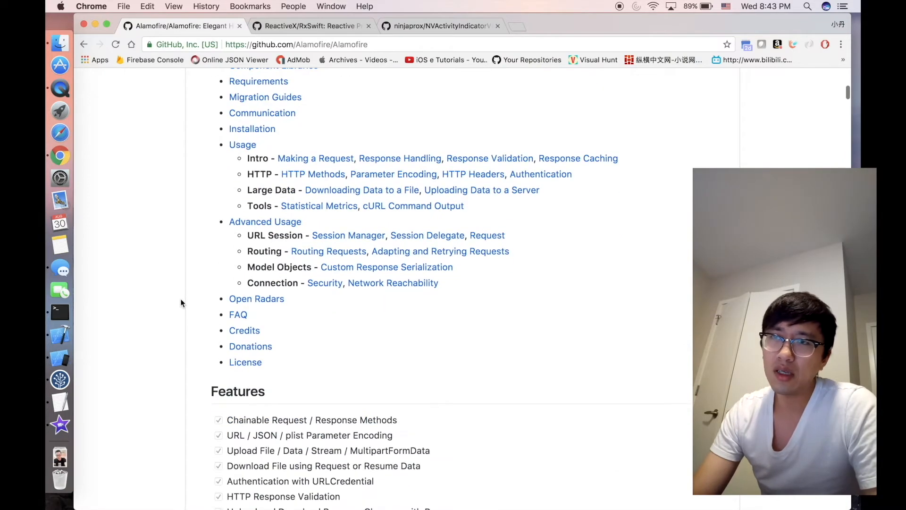
scroll(up, 3)
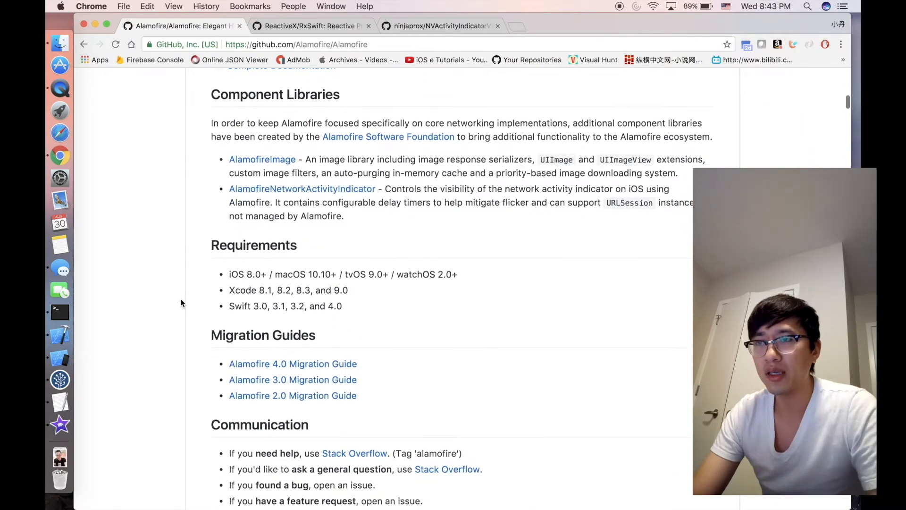
scroll(down, 3)
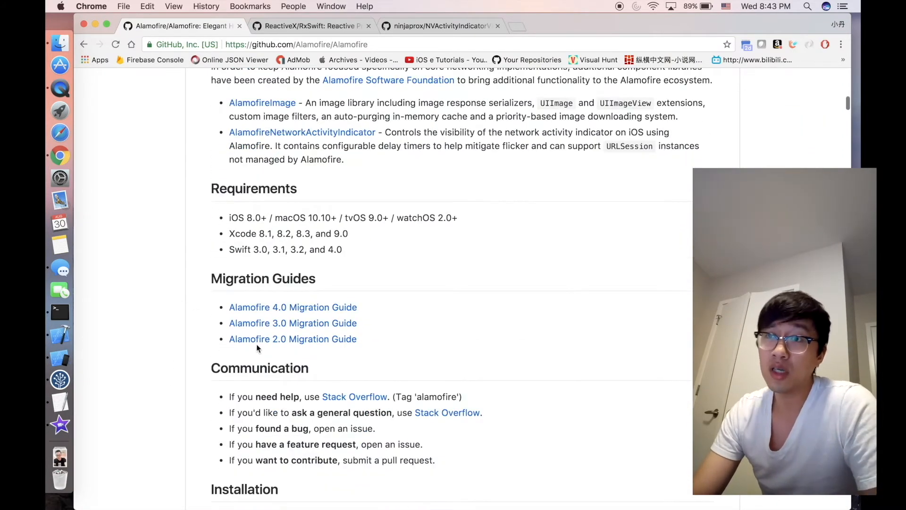
mouse_move(332, 350)
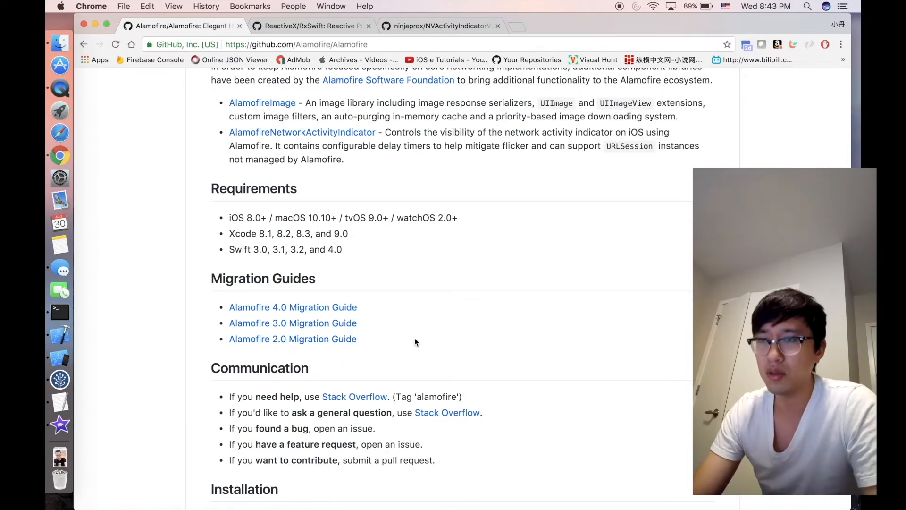
scroll(down, 3)
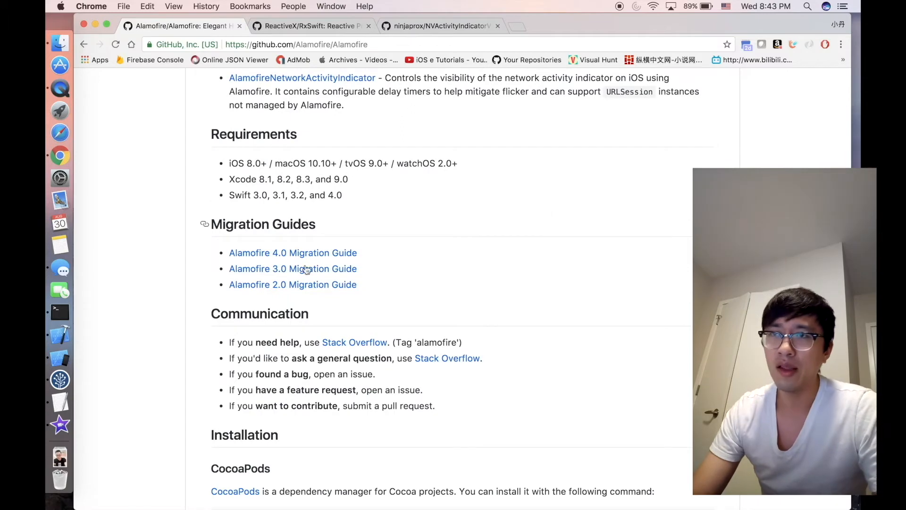
scroll(down, 3)
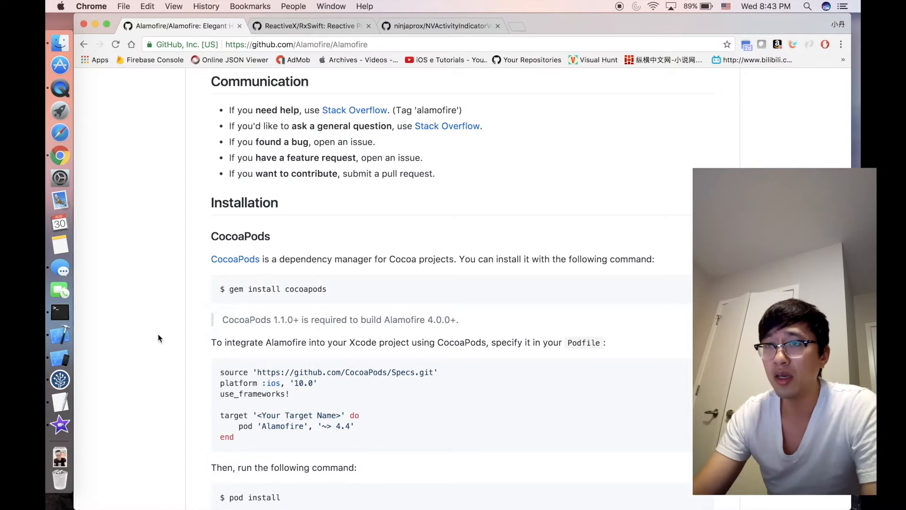
- Review the Alamofire Podfile steps, Carthage instructions and start of the Swift Package Manager setup
scroll(down, 3)
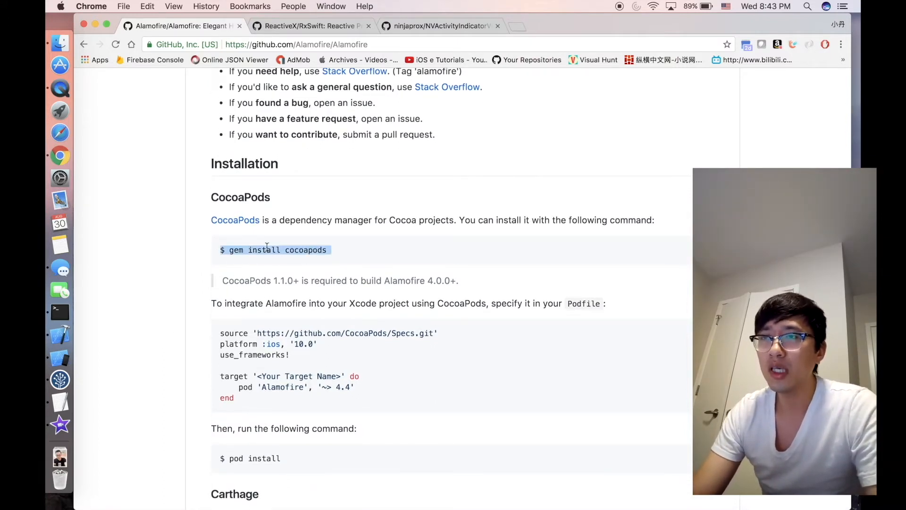
scroll(down, 3)
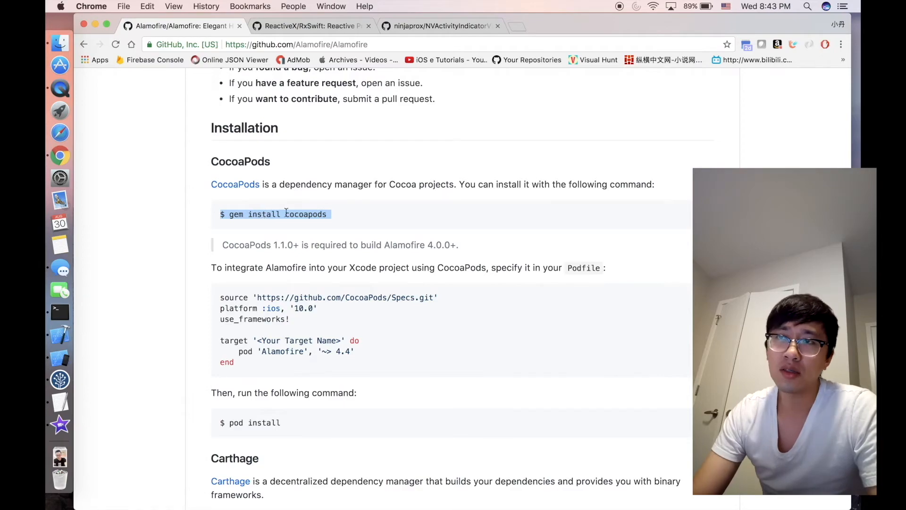
scroll(down, 3)
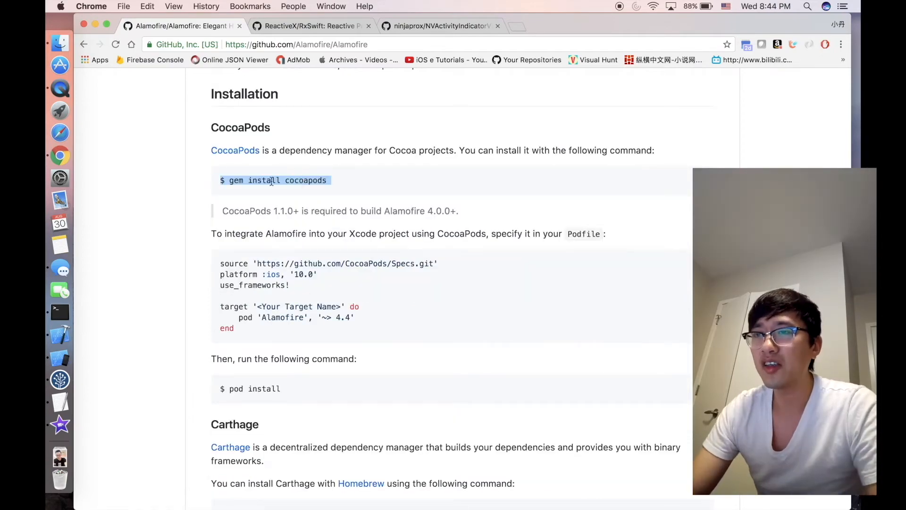
scroll(down, 3)
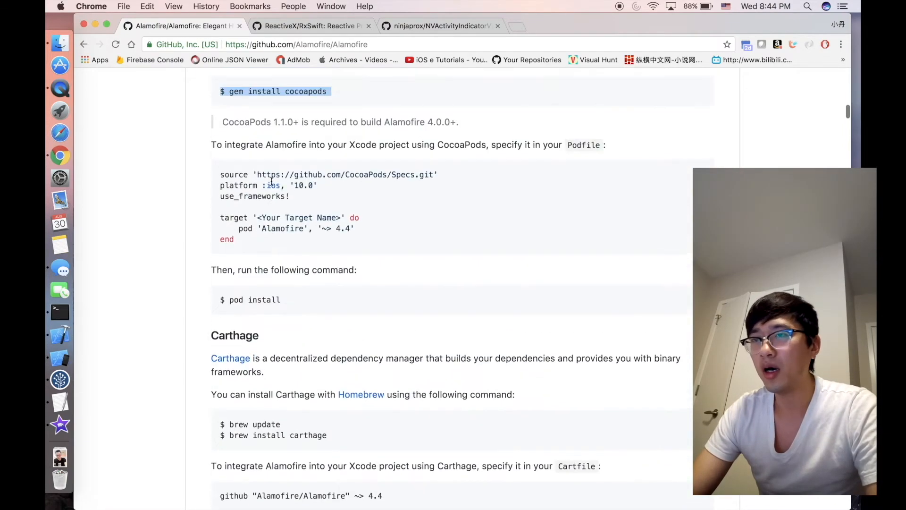
scroll(up, 3)
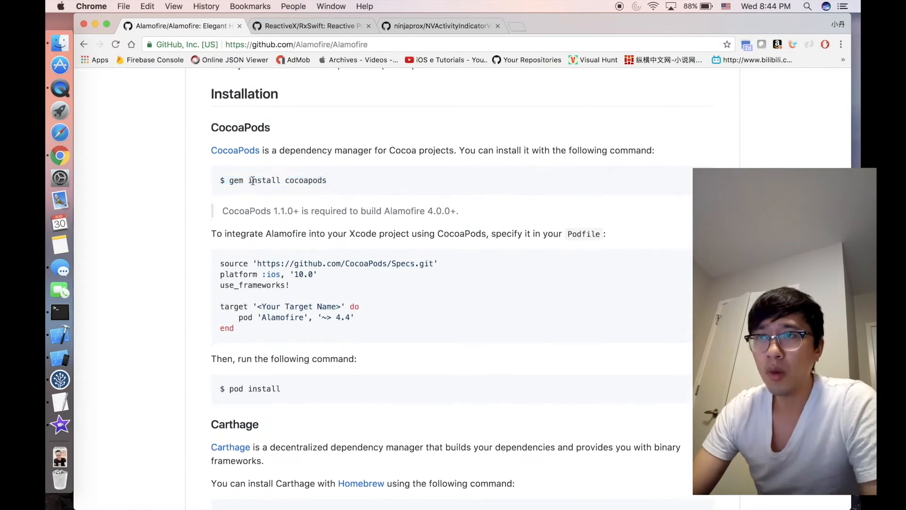
scroll(up, 3)
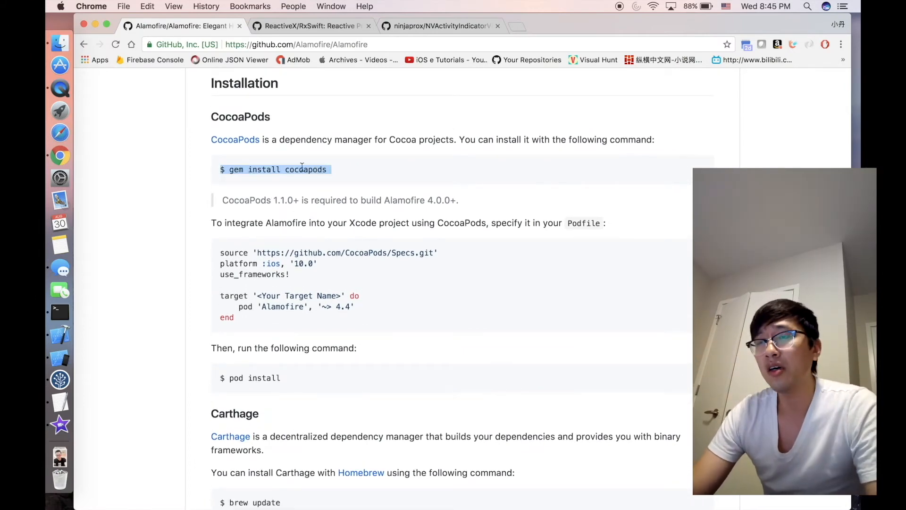
scroll(down, 3)
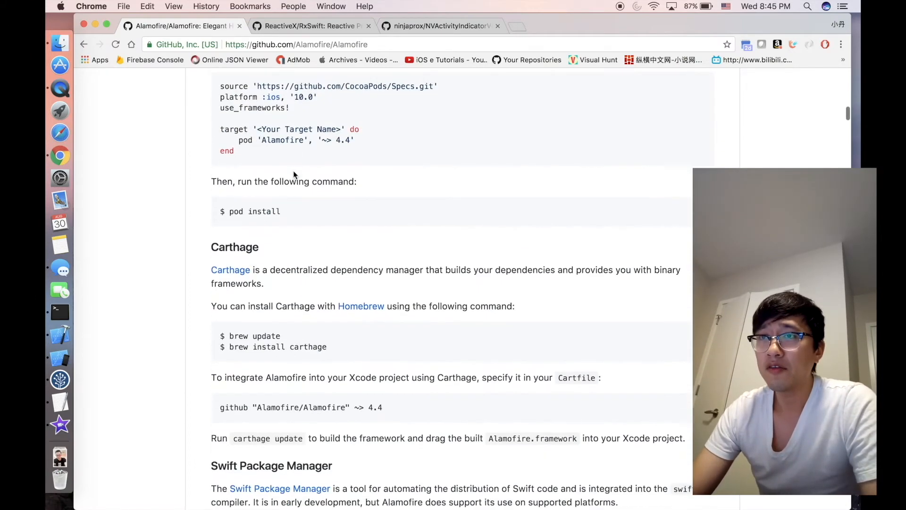
scroll(down, 3)
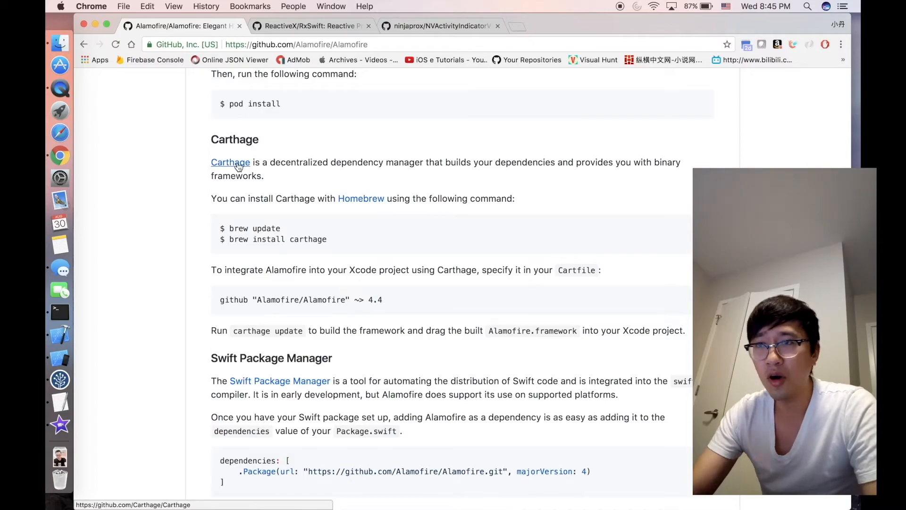
- Visit the Carthage repository README and find its 'xcodebuild' mentions in the CocoaPods comparison section
click(230, 161)
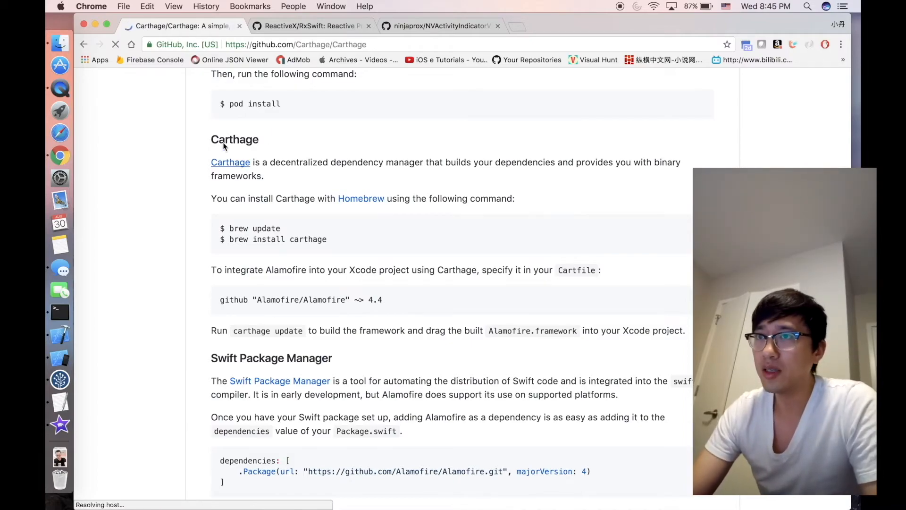
scroll(up, 3)
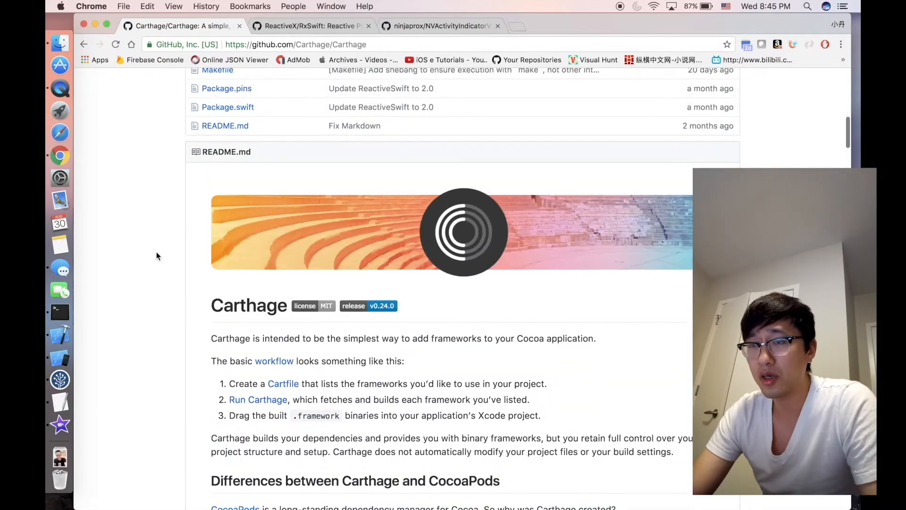
scroll(down, 3)
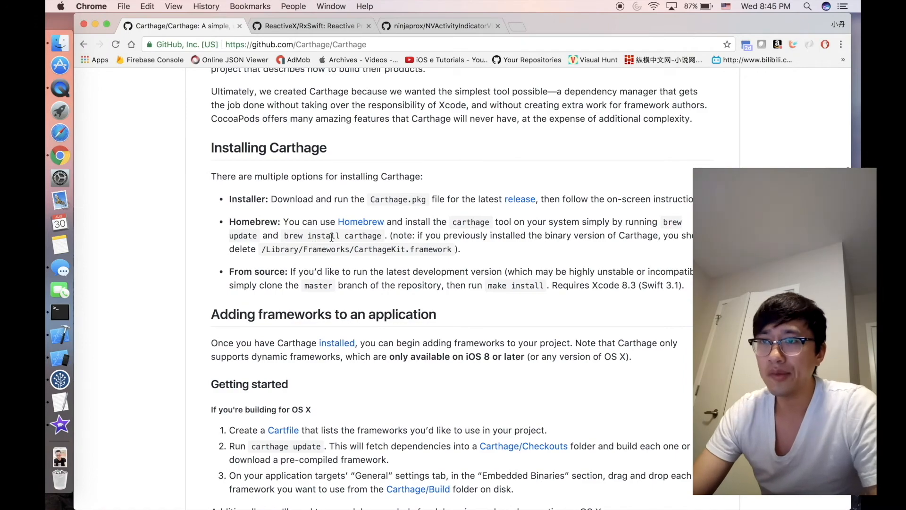
scroll(down, 3)
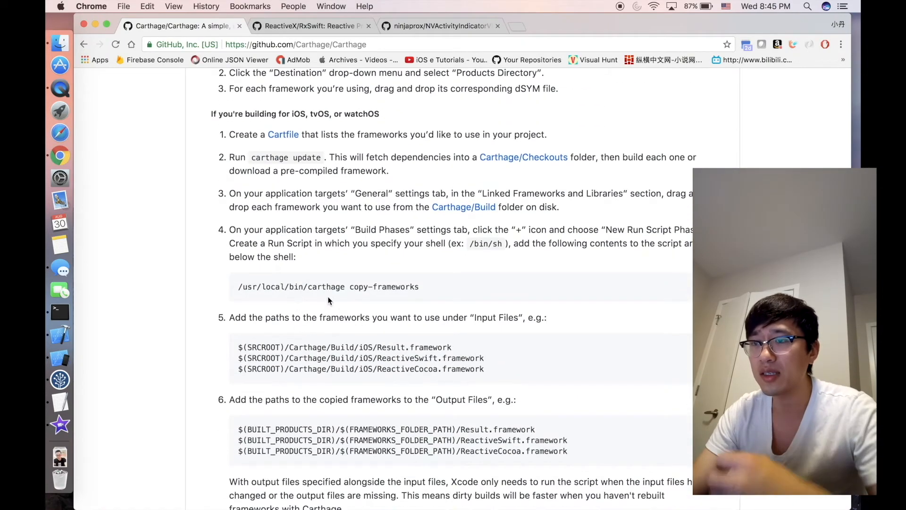
text(platfo)
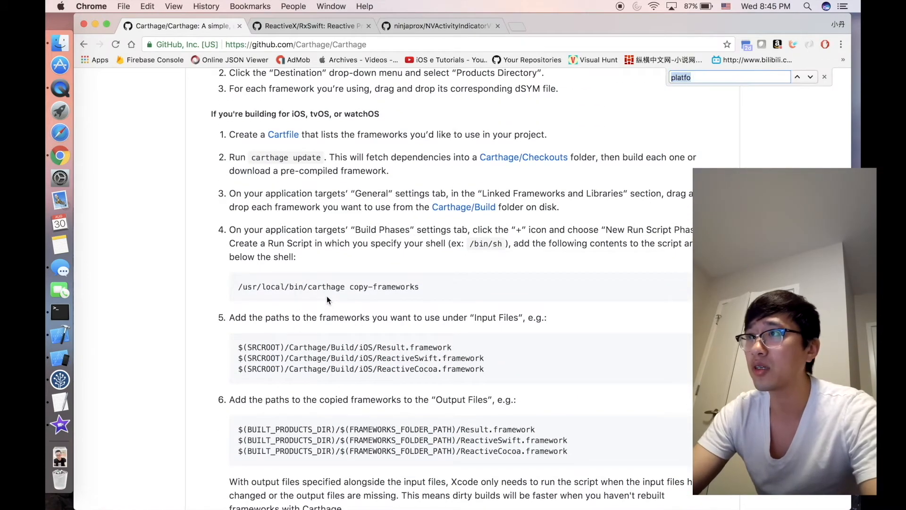
text(xcodebuil)
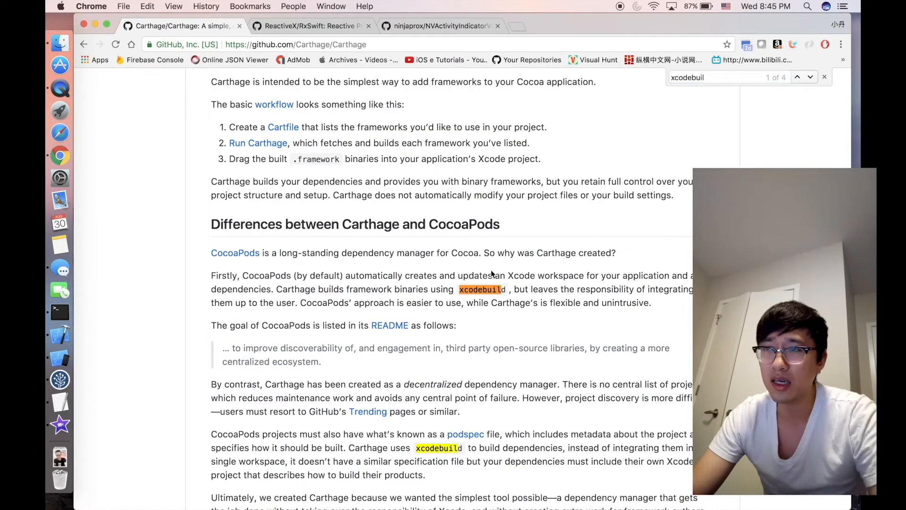
scroll(down, 3)
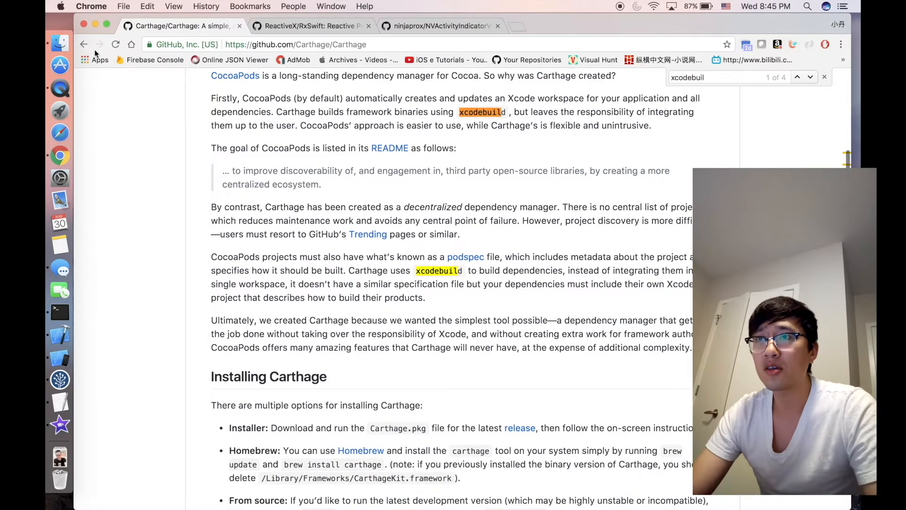
- Go back to the Alamofire README and review its Podfile, pod install and Carthage instructions
click(83, 45)
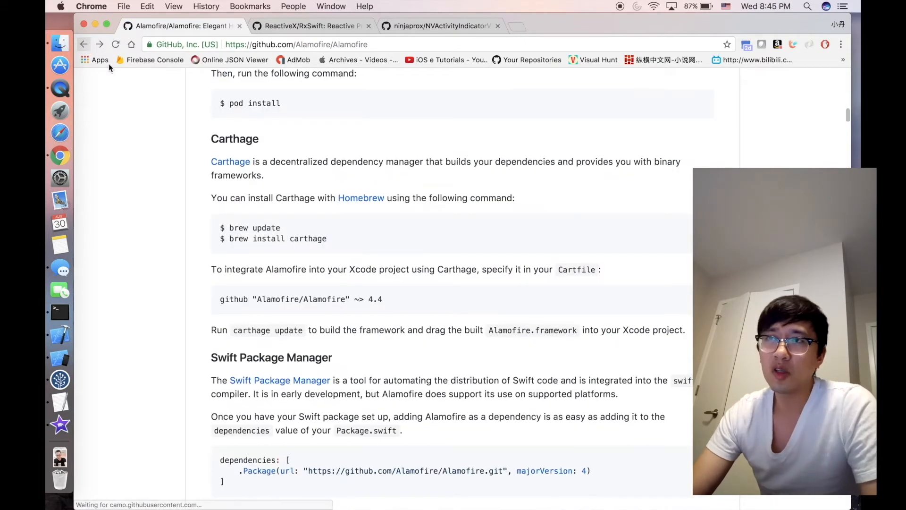
scroll(up, 3)
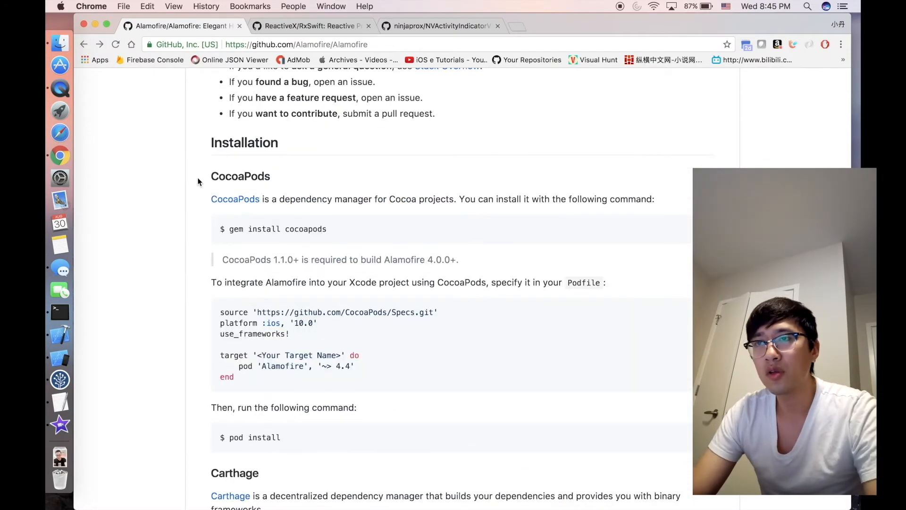
scroll(down, 3)
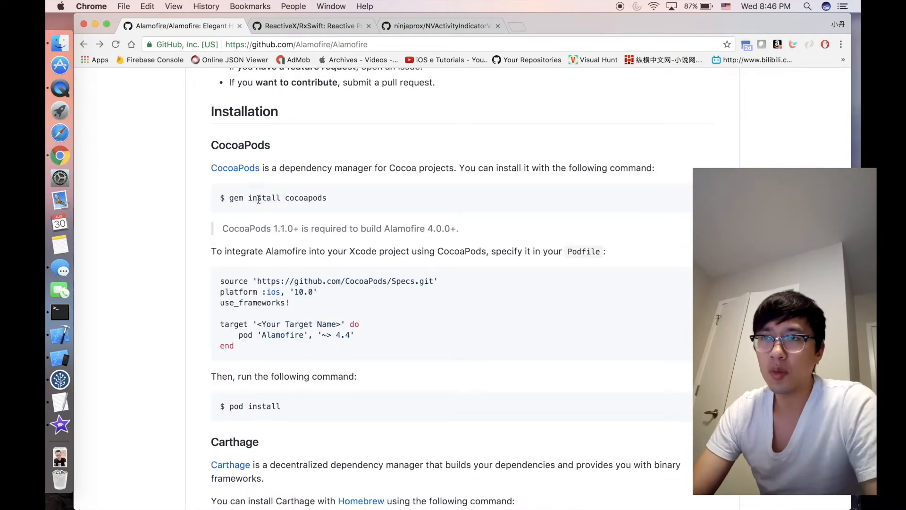
mouse_move(233, 308)
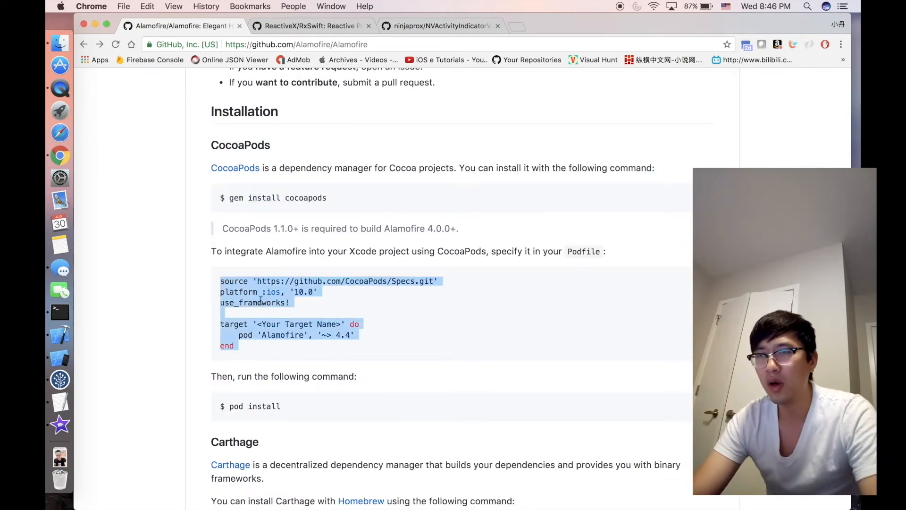
click(250, 358)
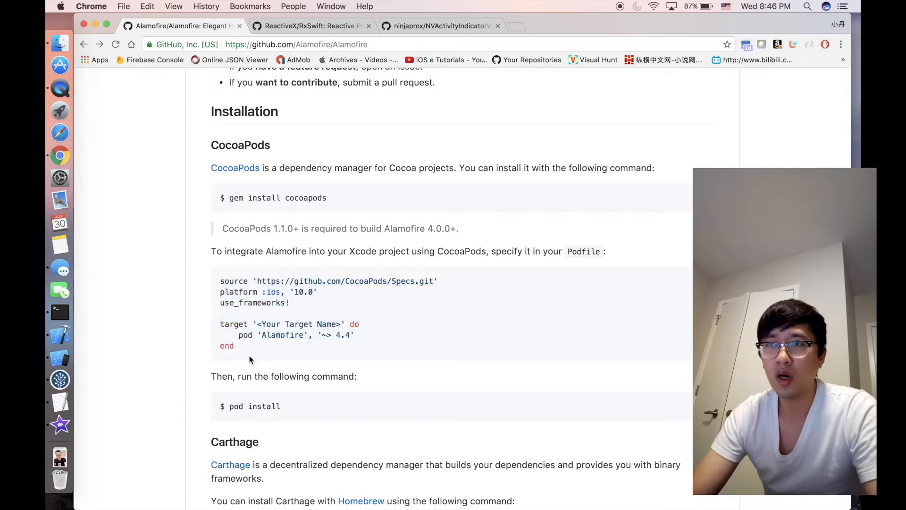
scroll(down, 3)
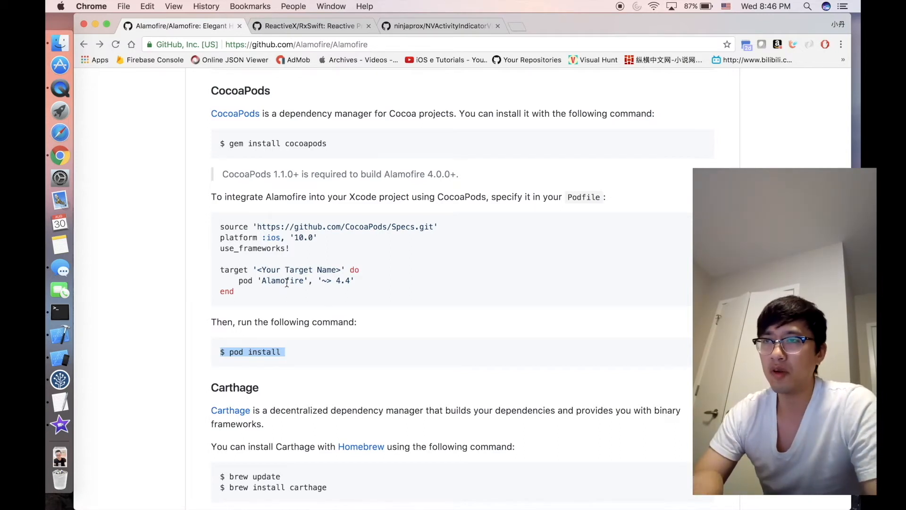
mouse_move(344, 294)
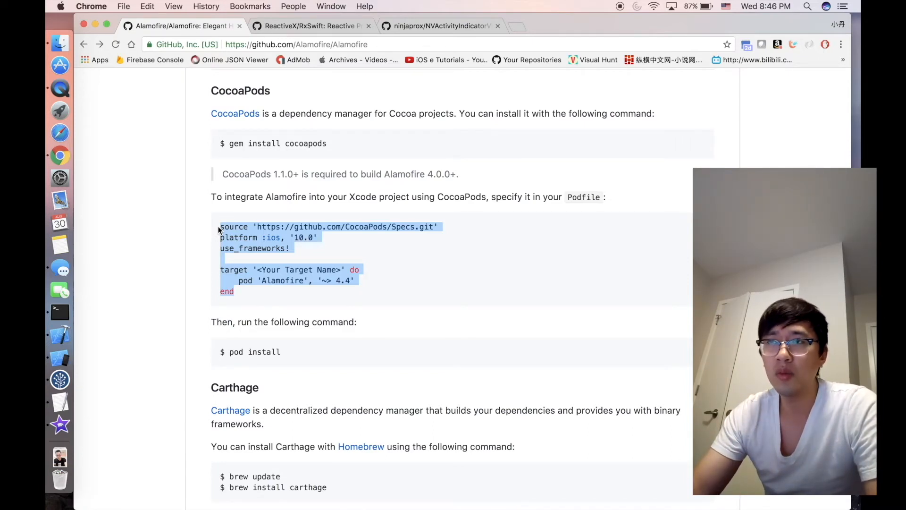
mouse_move(194, 291)
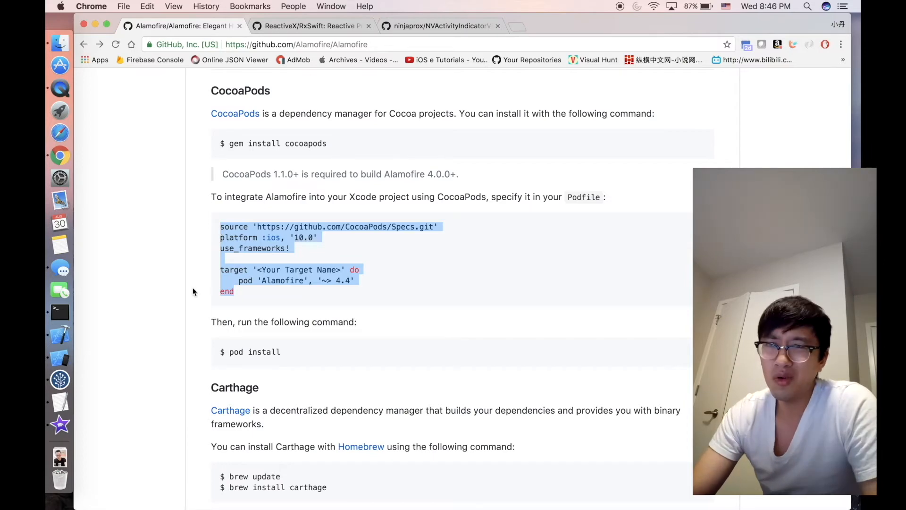
scroll(down, 3)
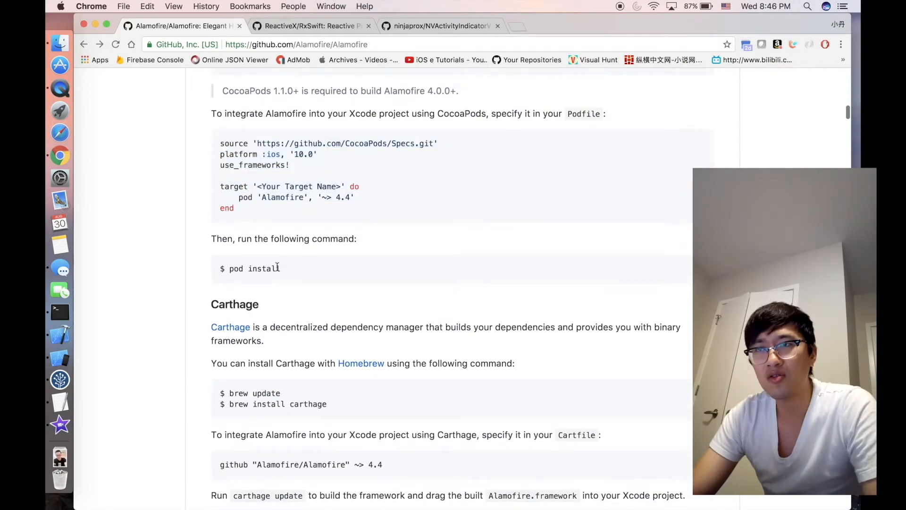
scroll(down, 3)
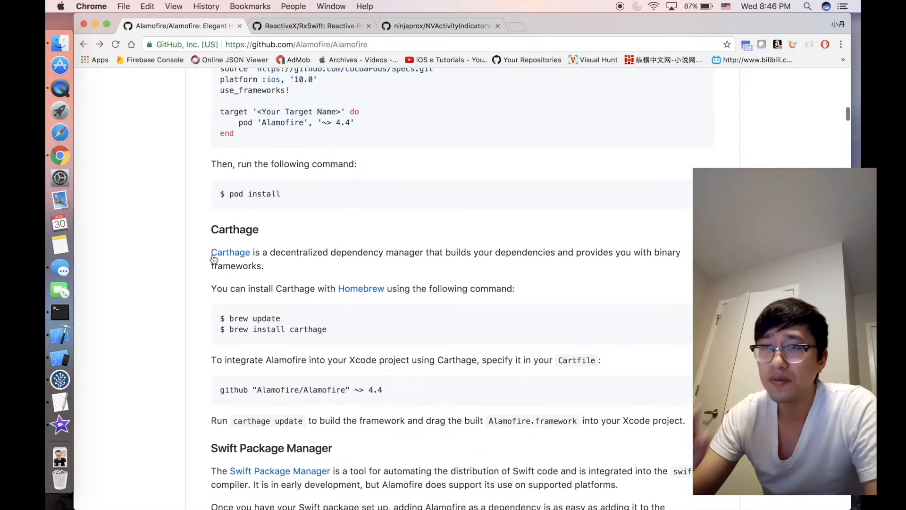
scroll(down, 3)
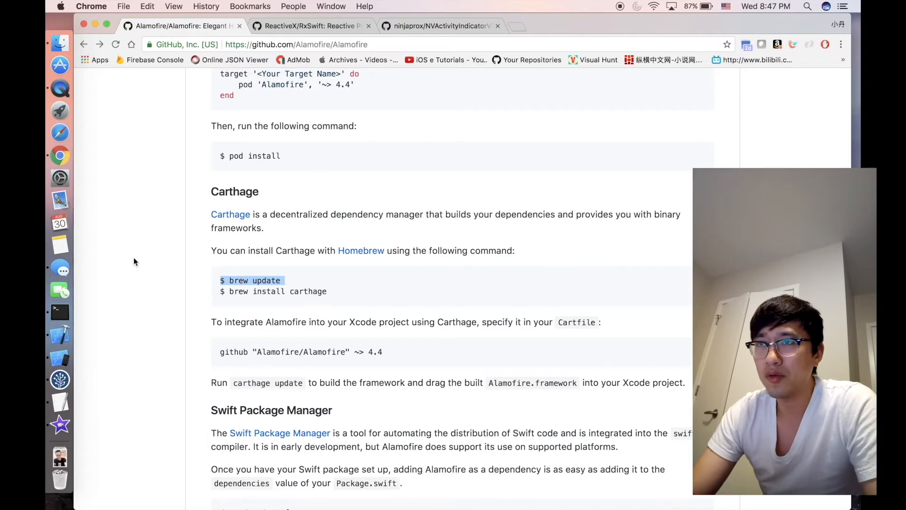
- Centre on Alamofire's Carthage section and select the Cartfile line pinning Alamofire 4.4
scroll(up, 3)
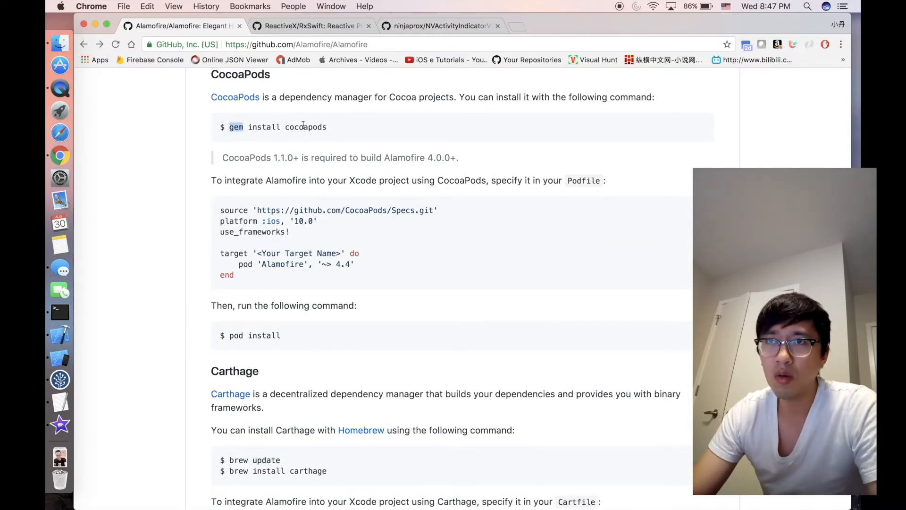
scroll(down, 3)
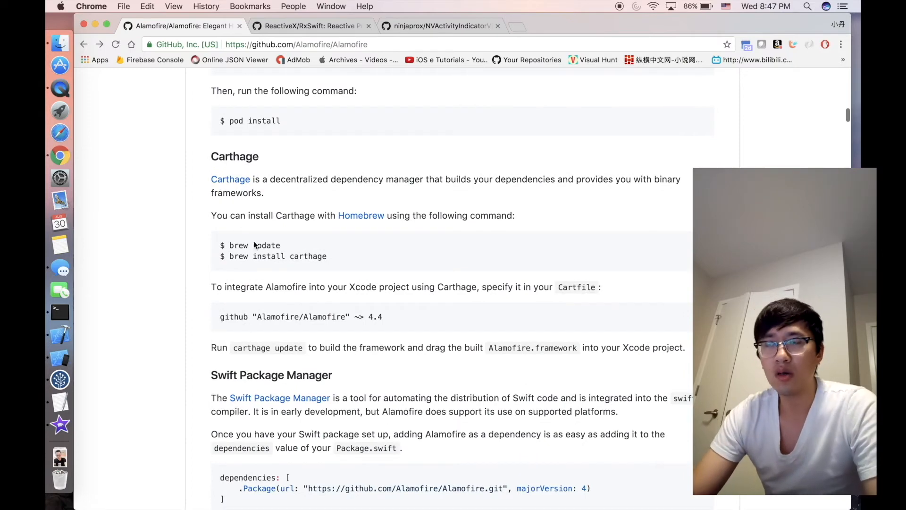
scroll(down, 3)
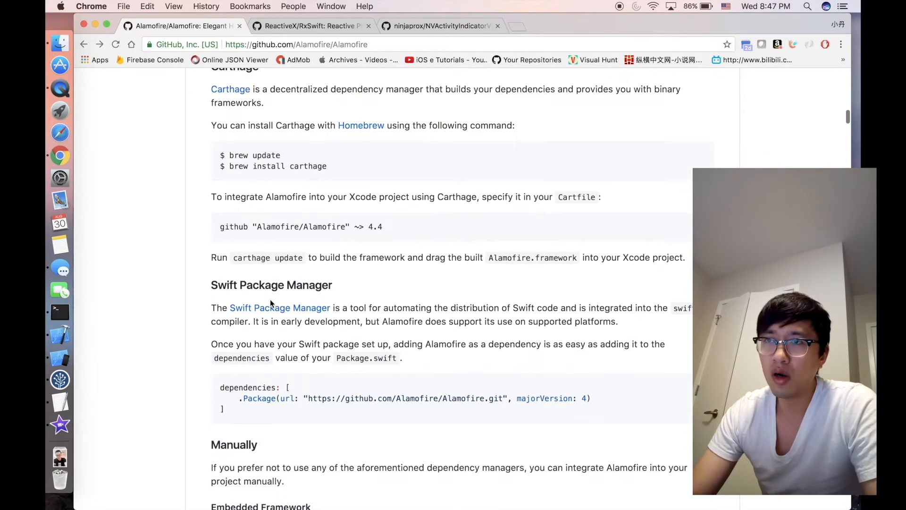
scroll(up, 3)
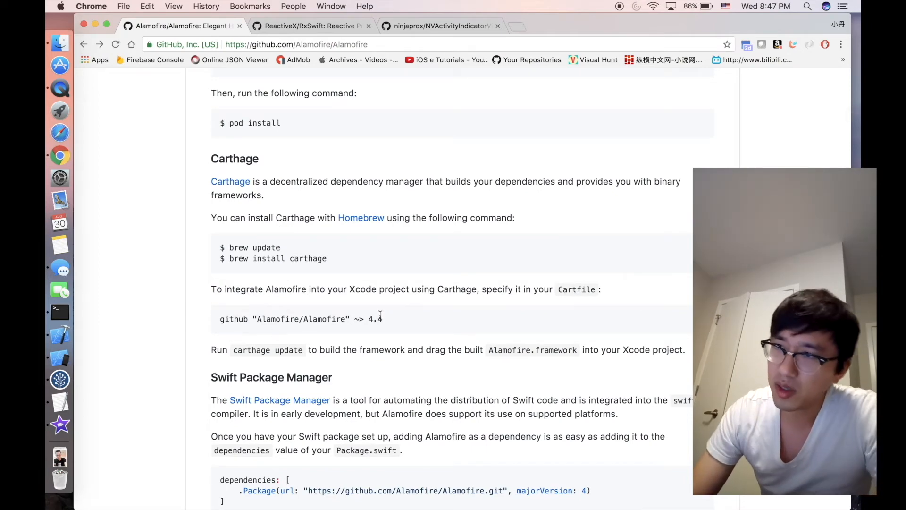
triple_click(300, 318)
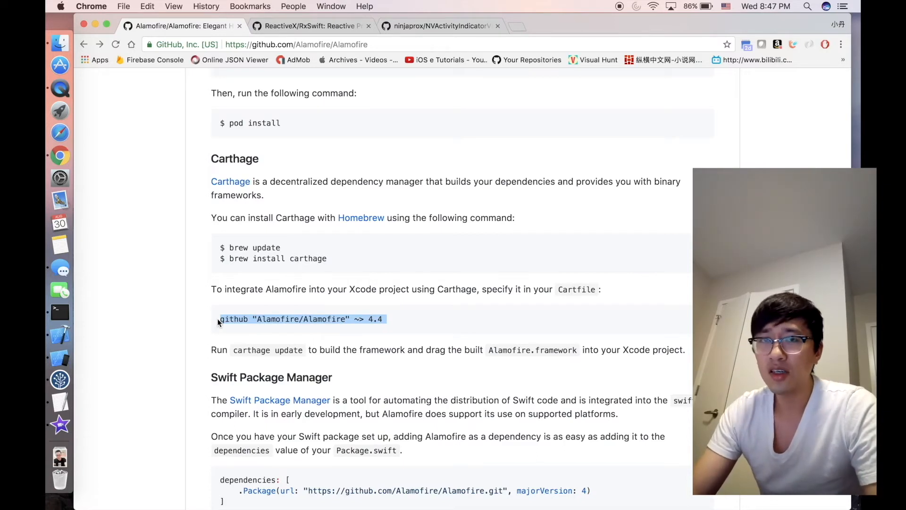
mouse_move(300, 318)
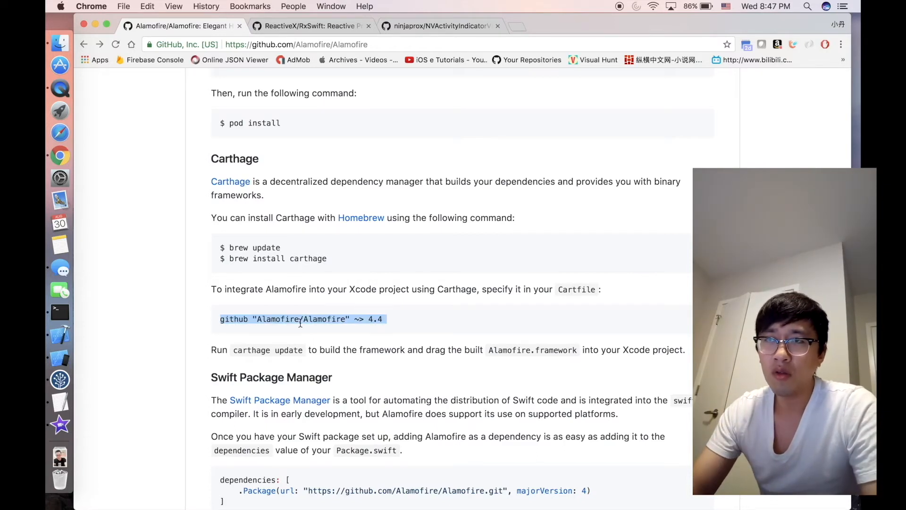
scroll(up, 3)
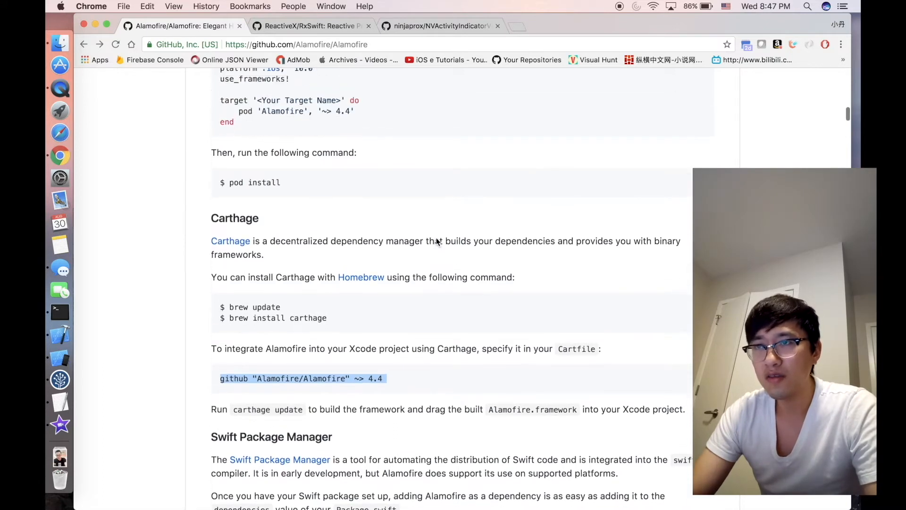
scroll(down, 3)
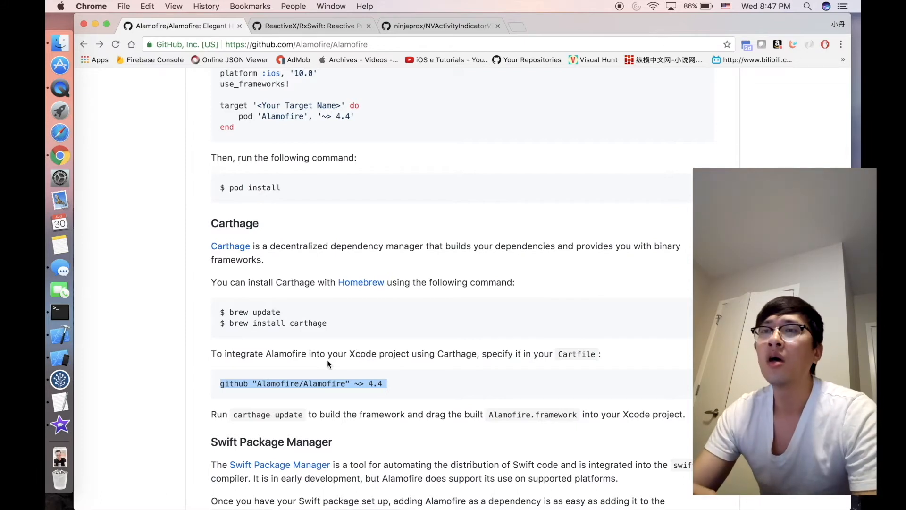
mouse_move(418, 365)
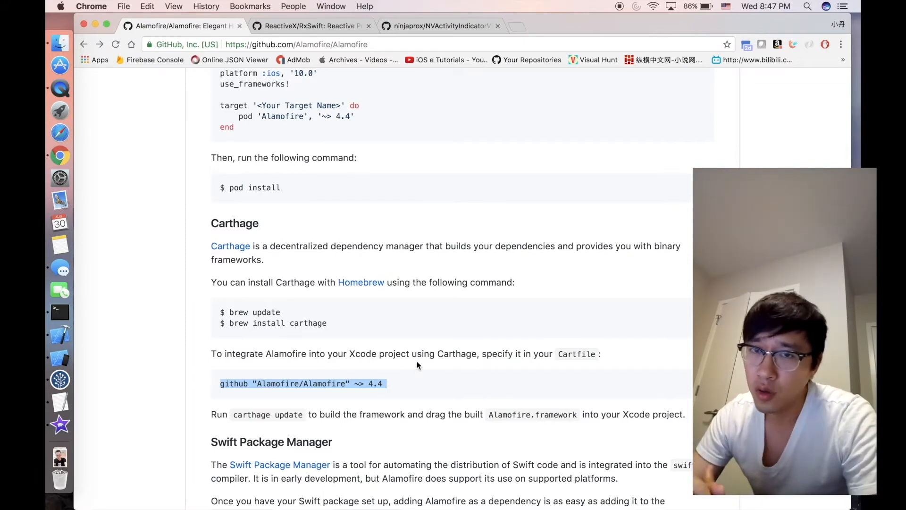
mouse_move(274, 226)
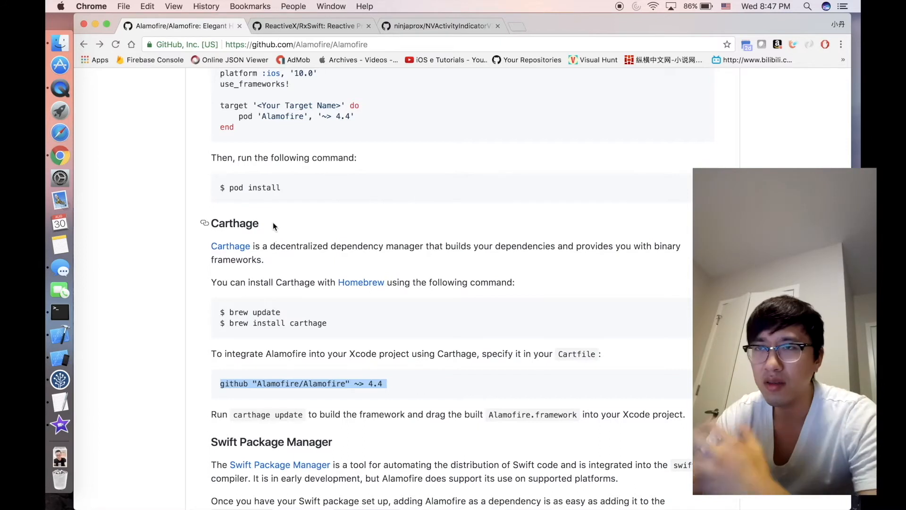
mouse_move(261, 229)
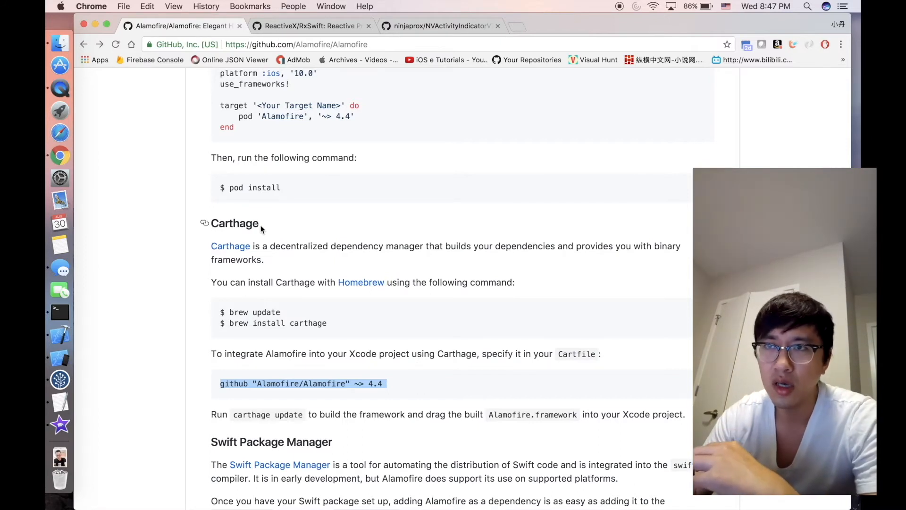
- Highlight 'Carthage' in the README heading and scroll further through the section
double_click(234, 223)
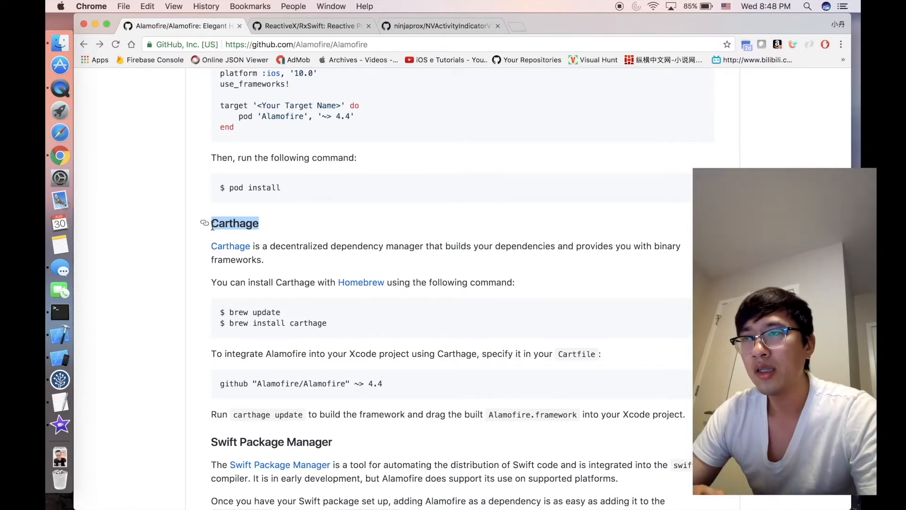
mouse_move(302, 158)
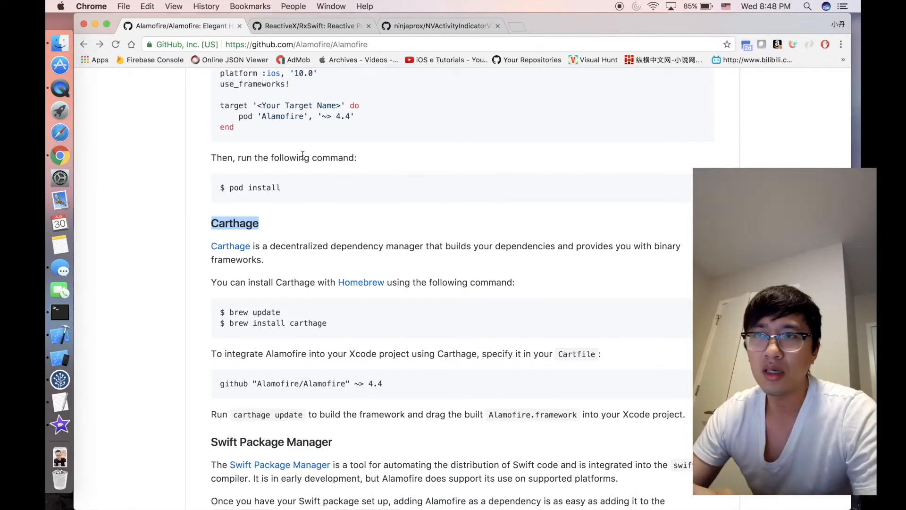
scroll(down, 3)
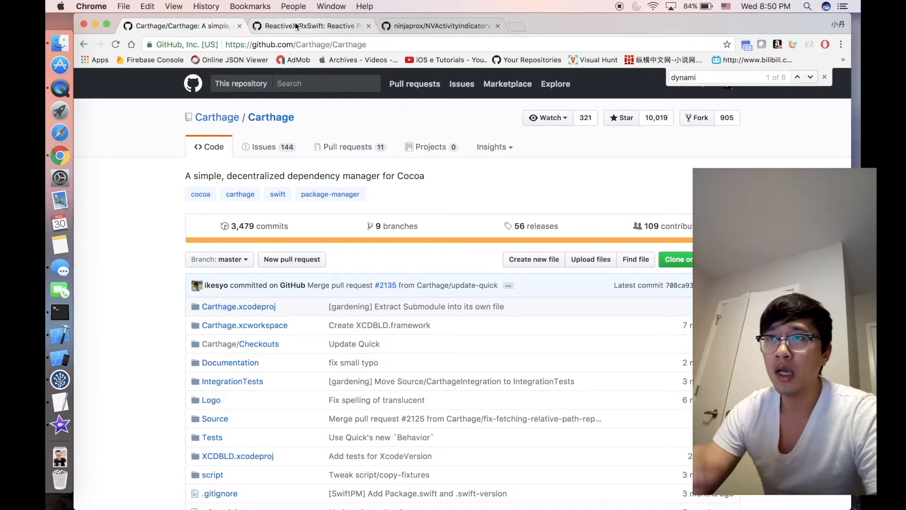
- Switch to ReactiveX/RxSwift, review the README title highlighting 'ReactiveX', and return to the file listing
click(313, 25)
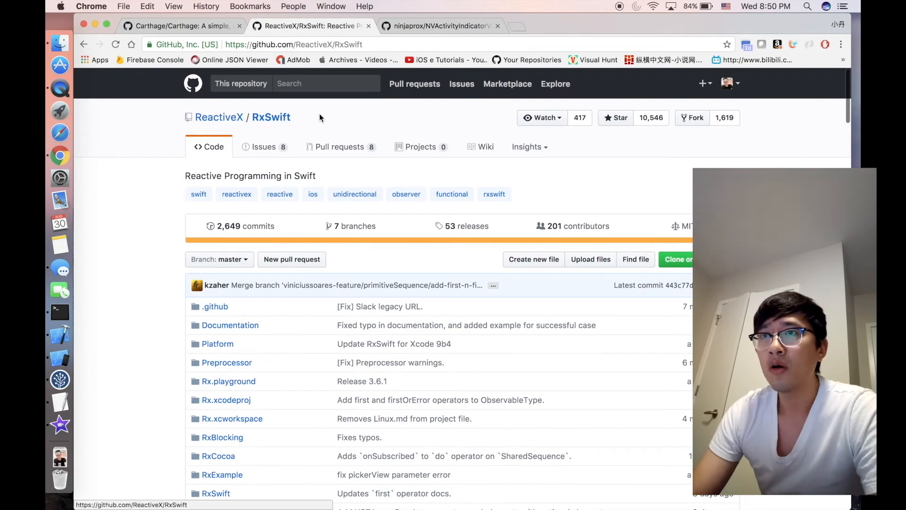
scroll(down, 3)
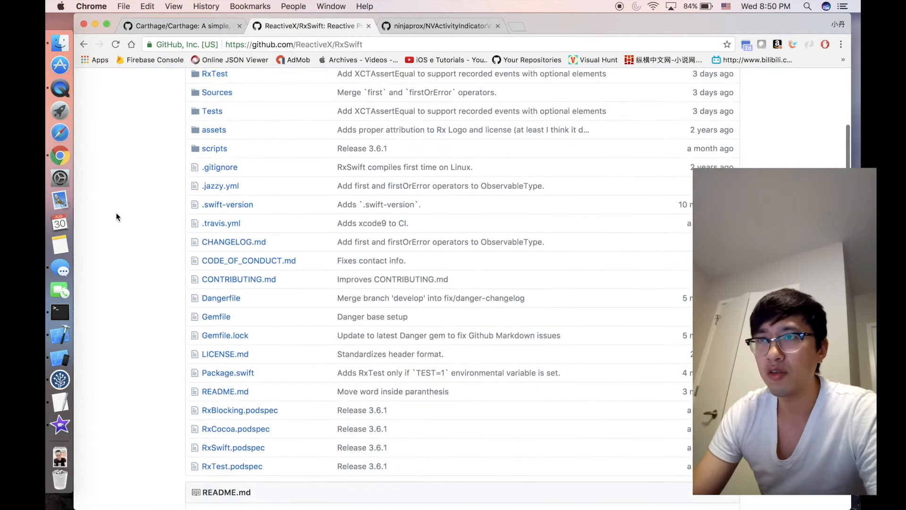
scroll(down, 3)
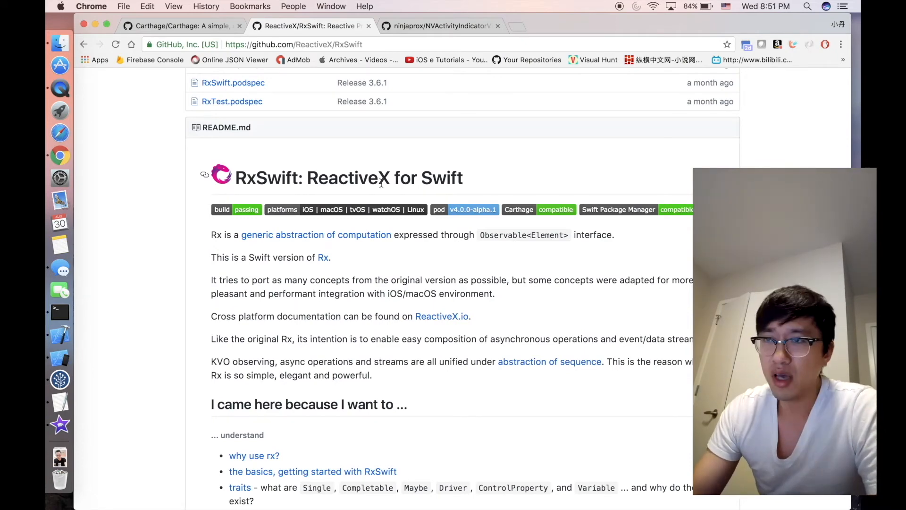
scroll(up, 3)
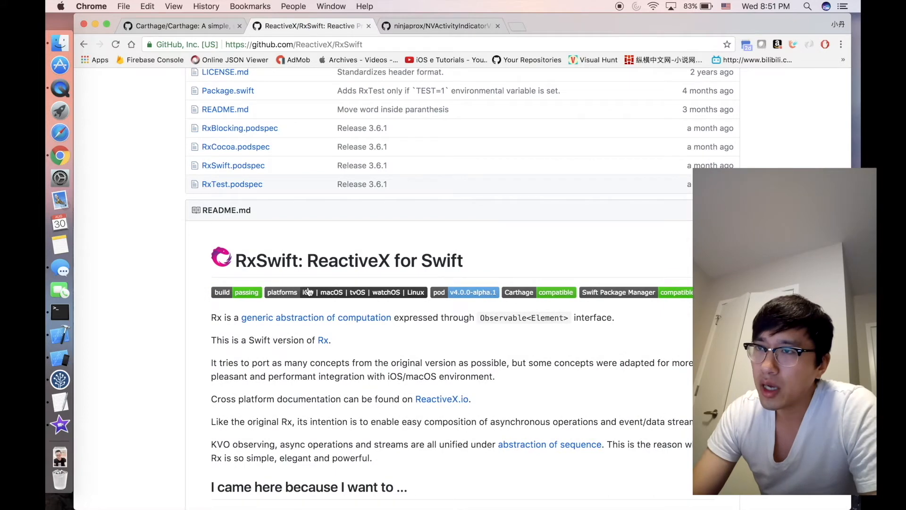
double_click(348, 261)
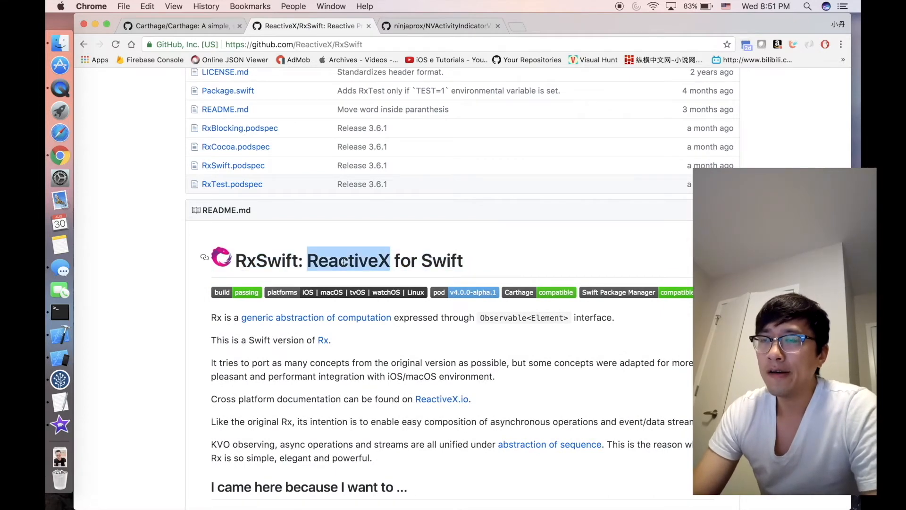
scroll(up, 3)
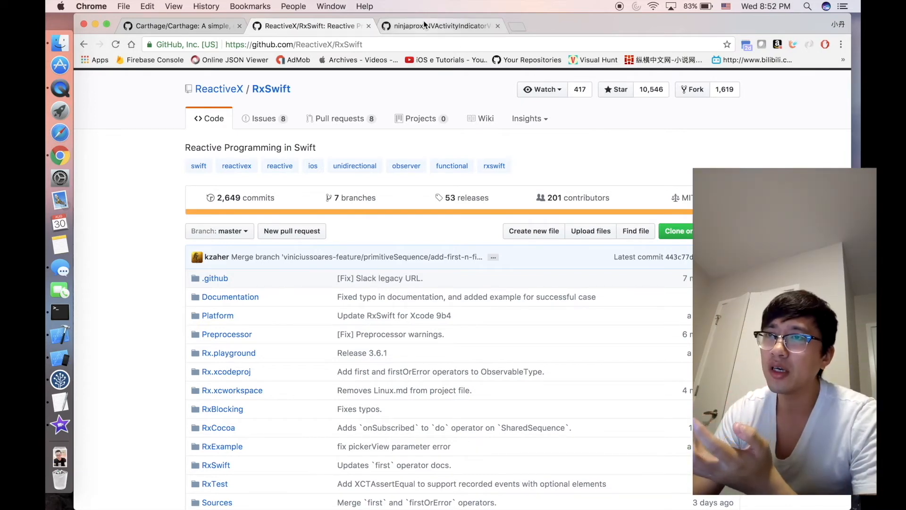
- Switch to NVActivityIndicatorView, revisit its demo animations, and view its open pull requests (3 open, 51 closed)
click(441, 26)
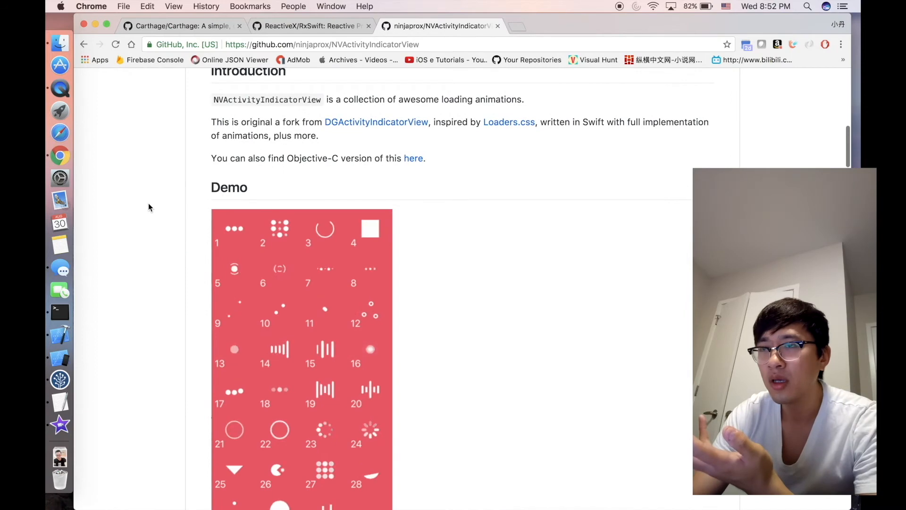
scroll(down, 3)
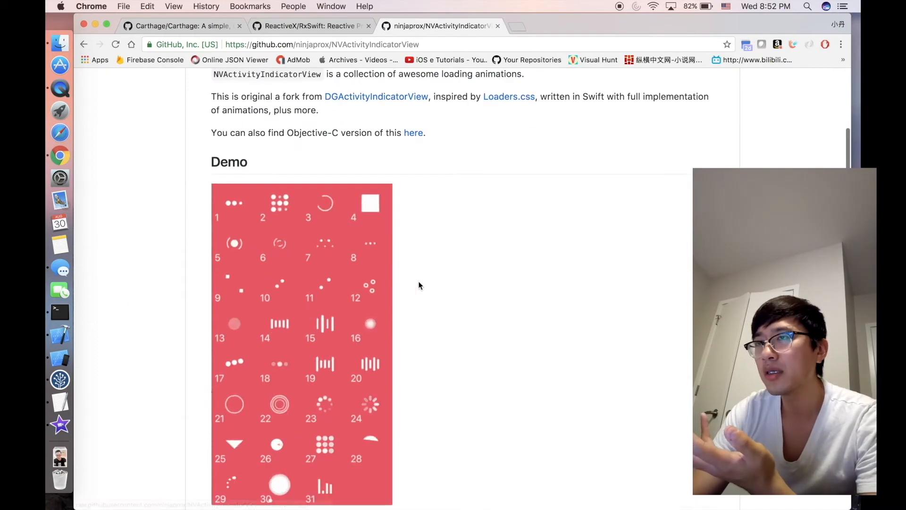
scroll(up, 3)
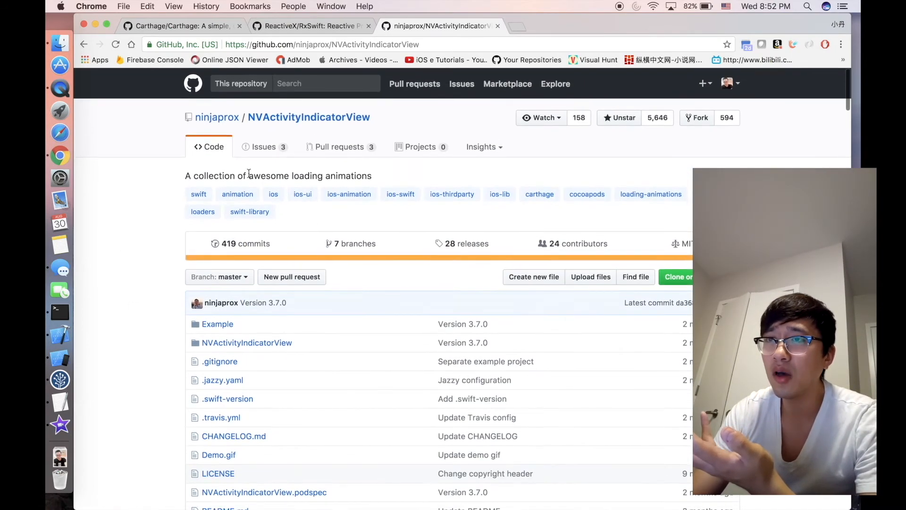
click(340, 147)
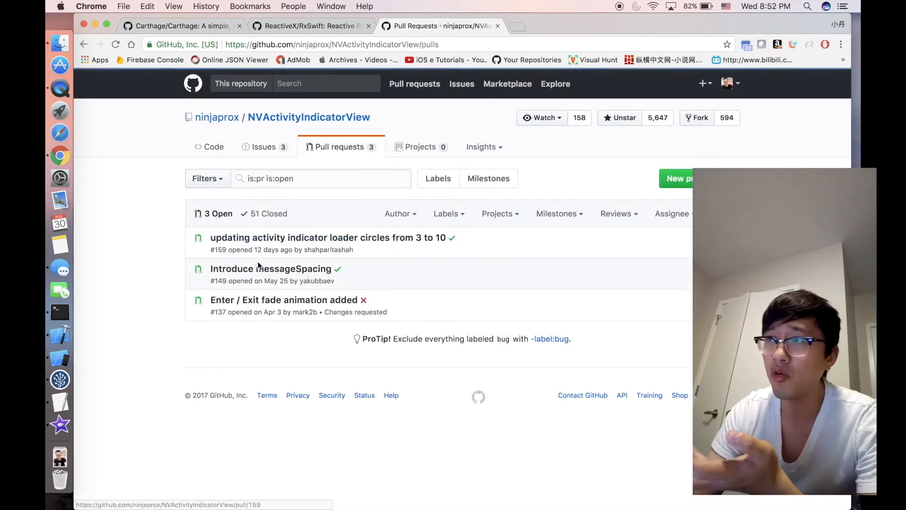
mouse_move(401, 232)
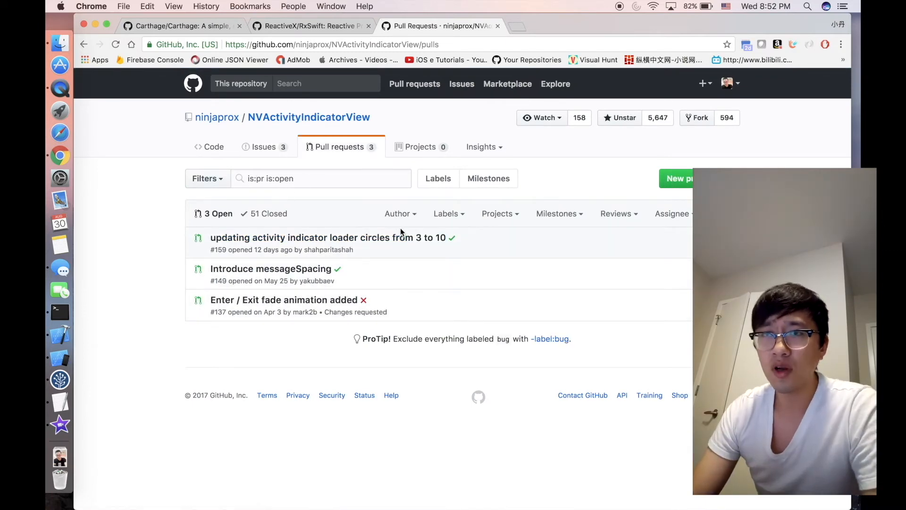
mouse_move(332, 247)
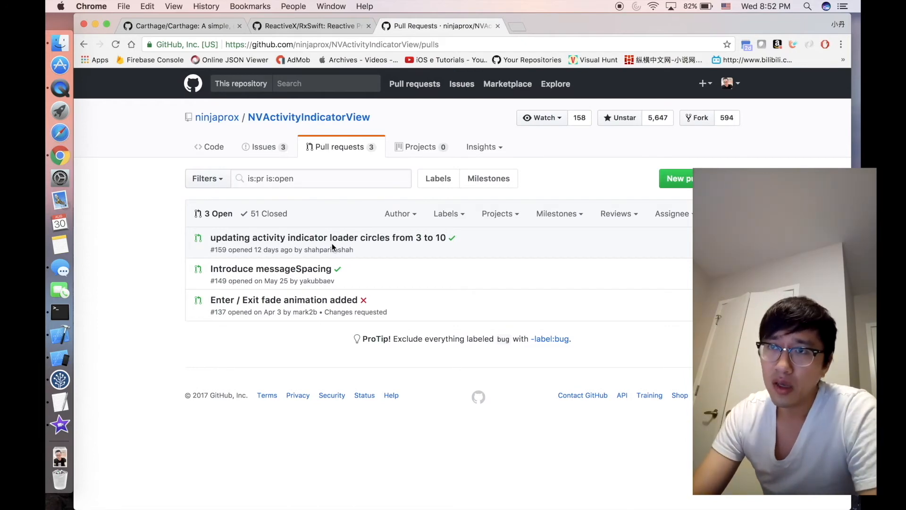
mouse_move(160, 216)
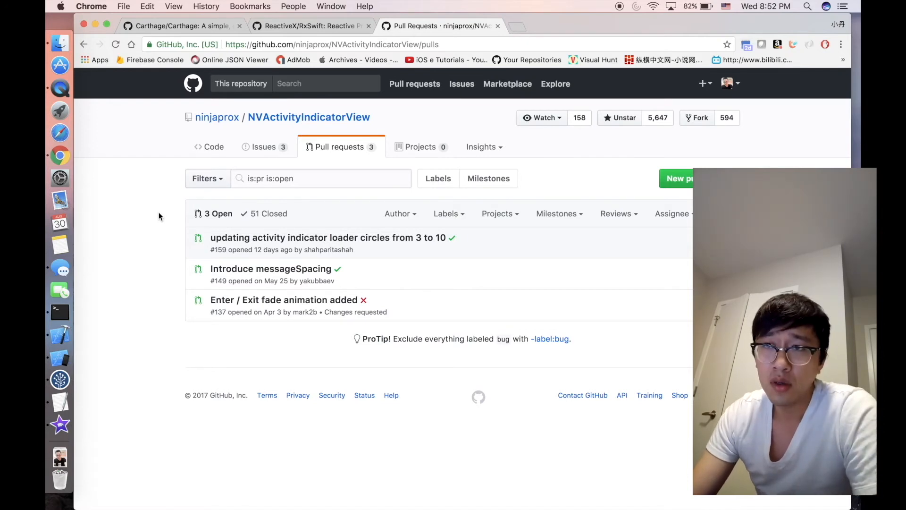
mouse_move(311, 134)
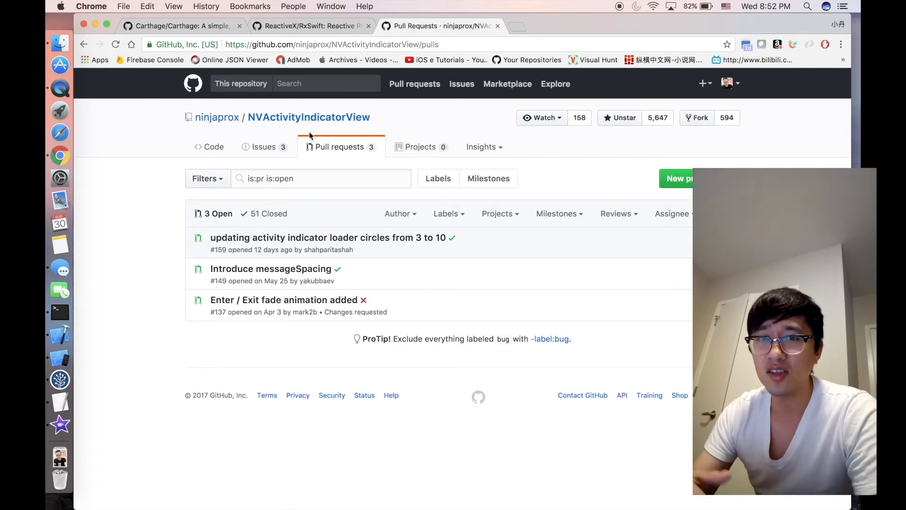
mouse_move(328, 132)
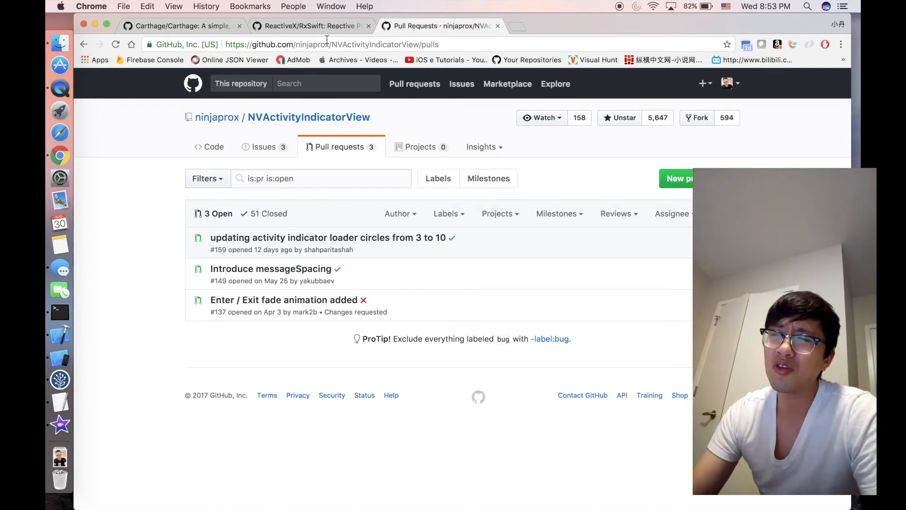
mouse_move(312, 27)
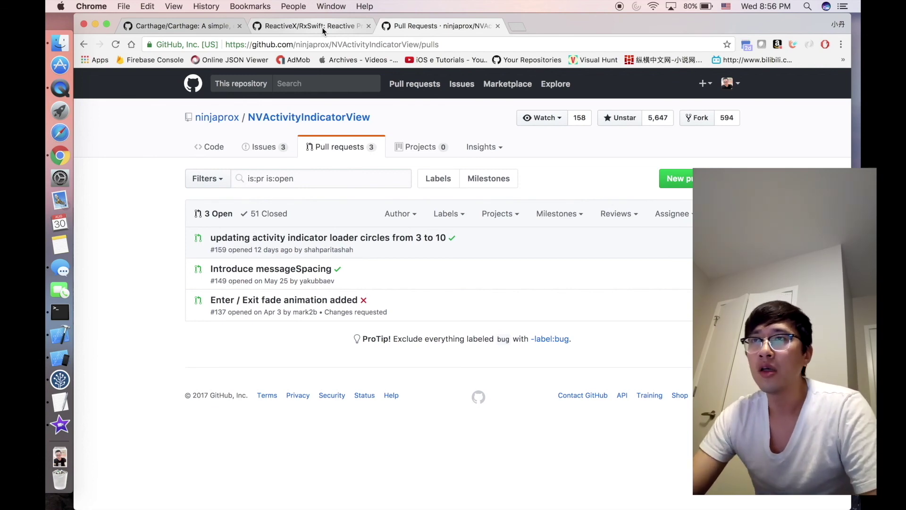
- Return to Carthage/Carthage and bring its README introduction and basic workflow into view
click(179, 25)
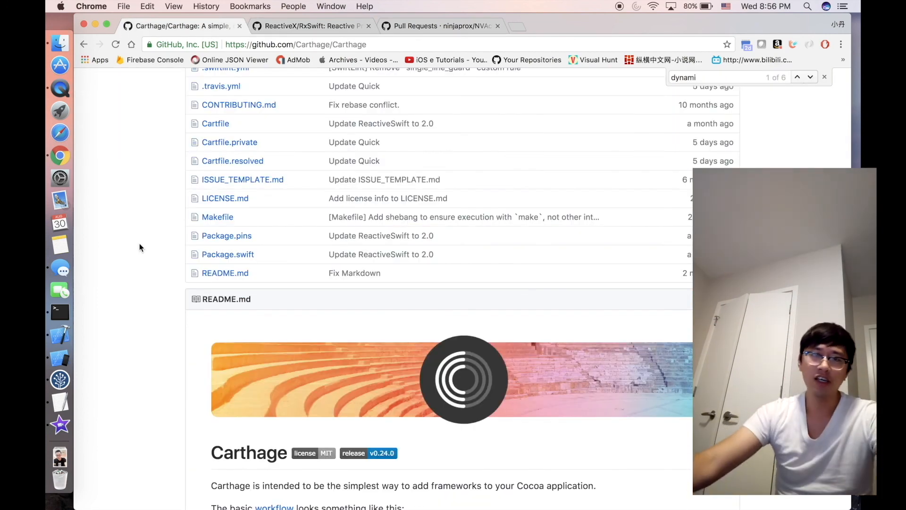
scroll(down, 3)
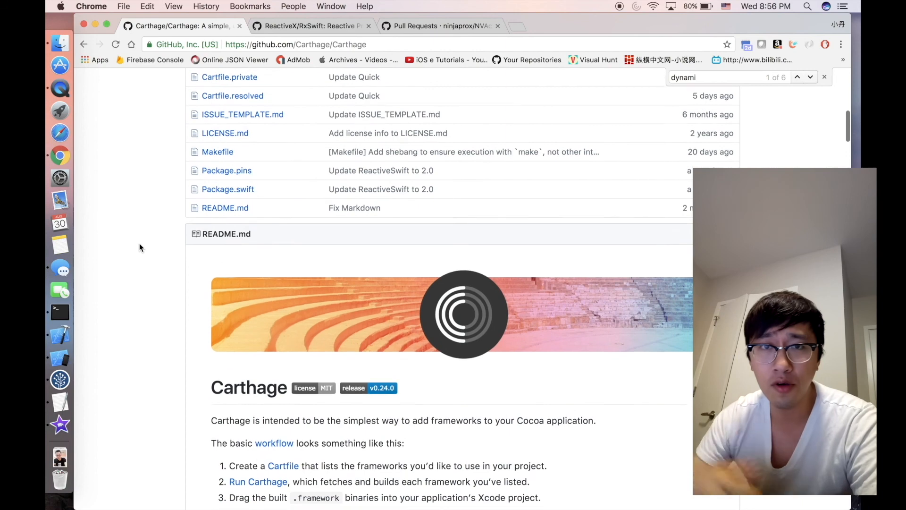